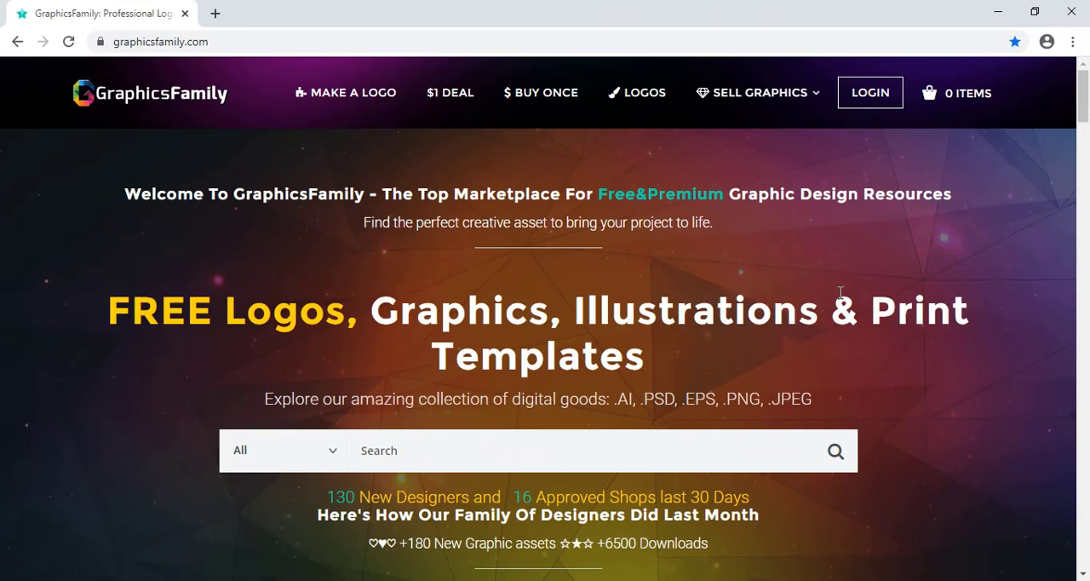
pyautogui.moveTo(70, 127)
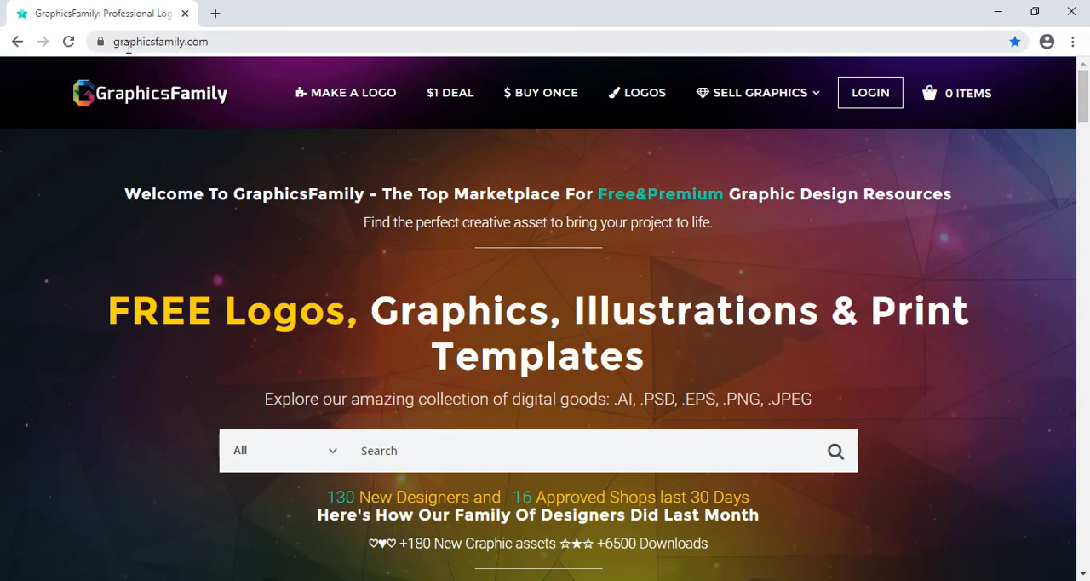
pyautogui.moveTo(417, 324)
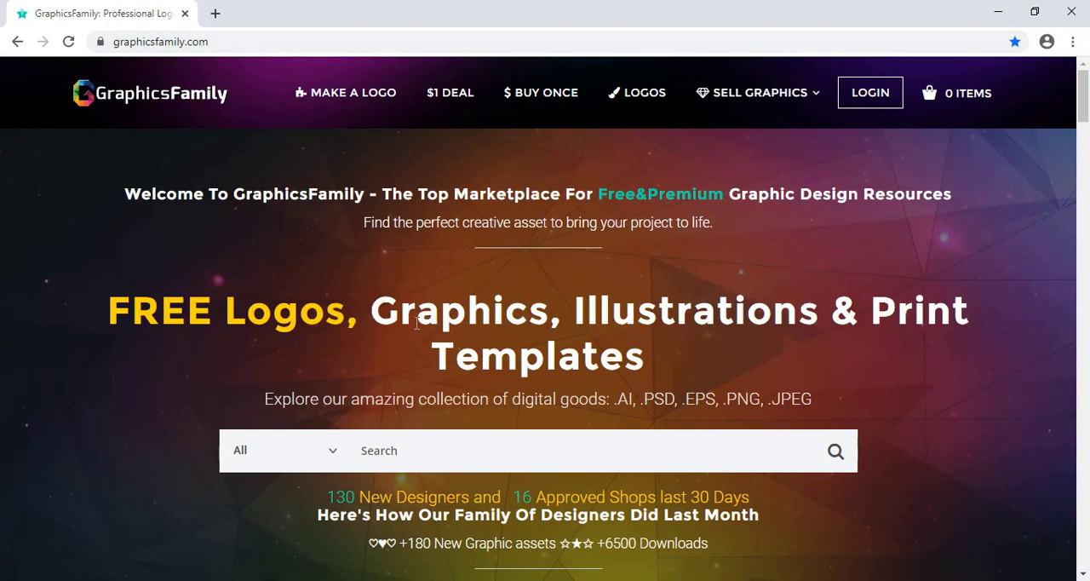
pyautogui.moveTo(395, 218)
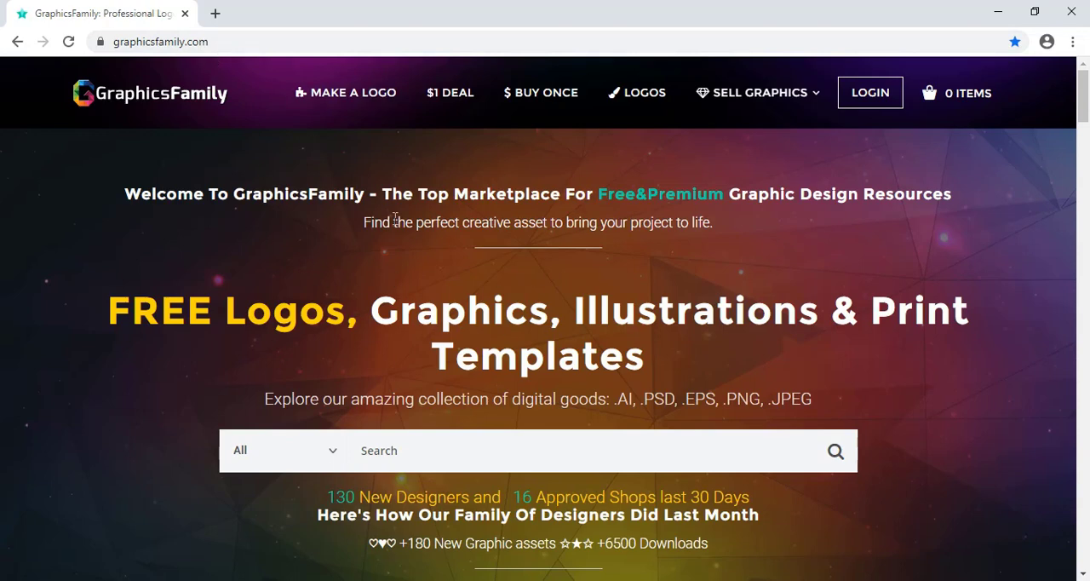
# Step: Scroll the GraphicsFamily homepage down to the Newly Added free templates
pyautogui.scroll(-3)
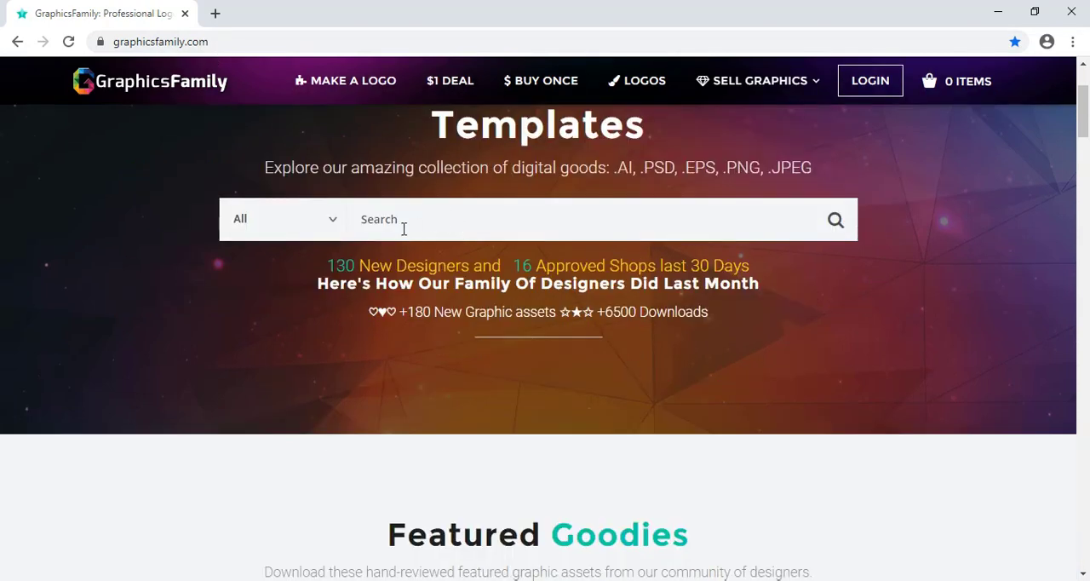
pyautogui.scroll(-3)
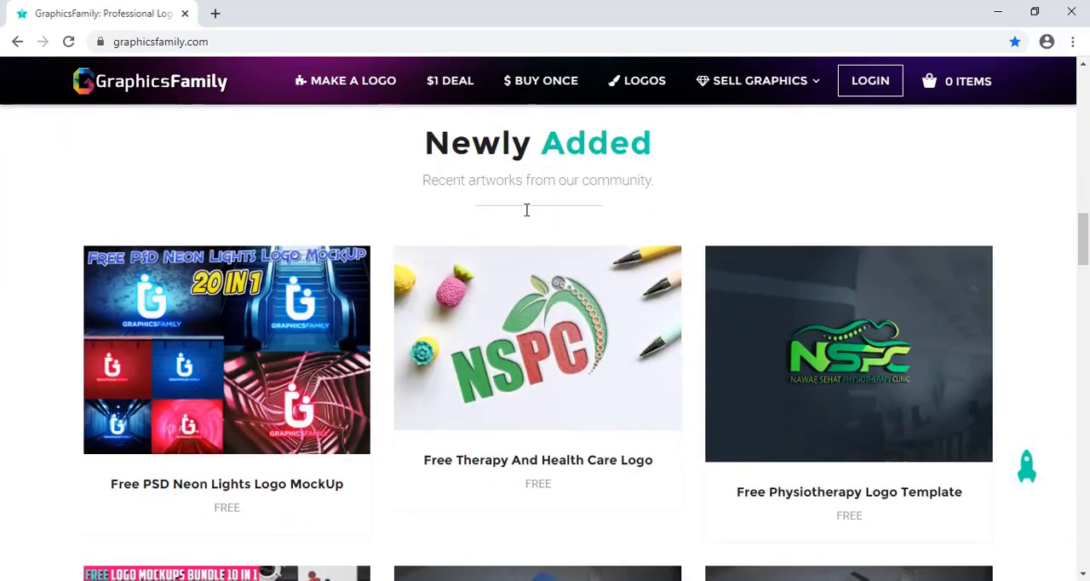
pyautogui.scroll(-3)
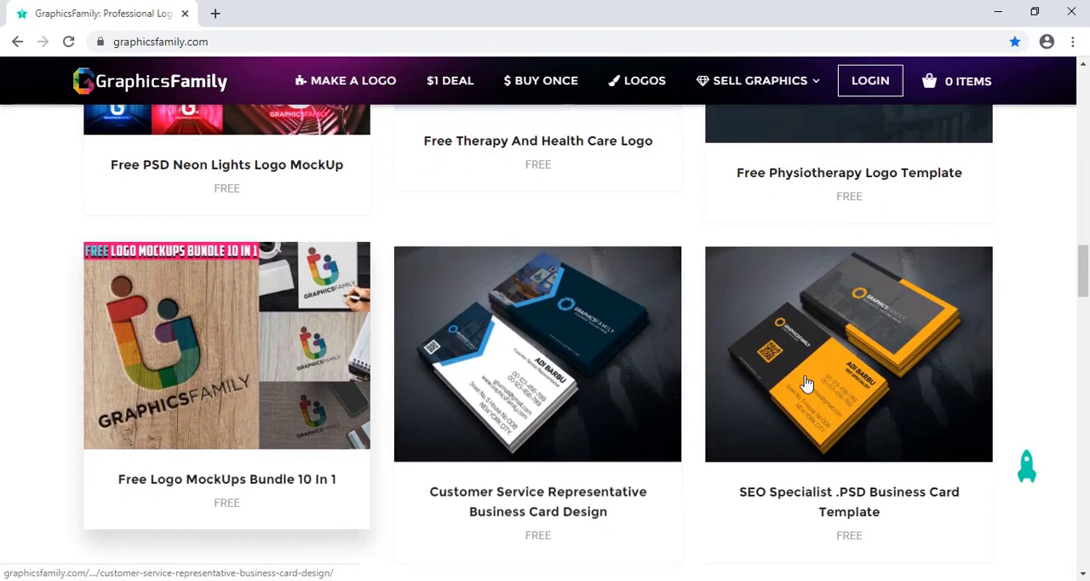
pyautogui.scroll(-3)
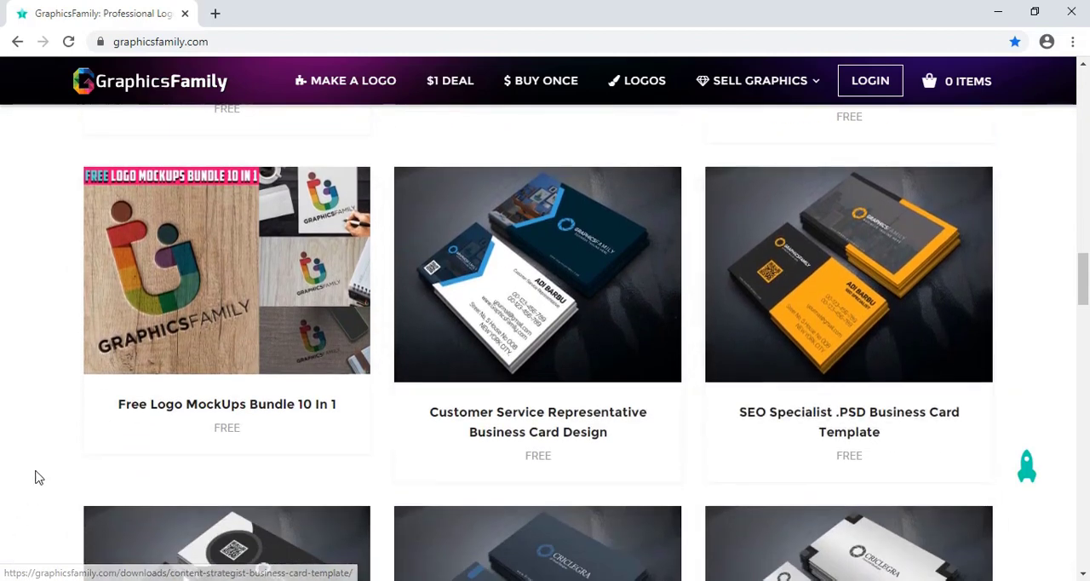
pyautogui.moveTo(363, 426)
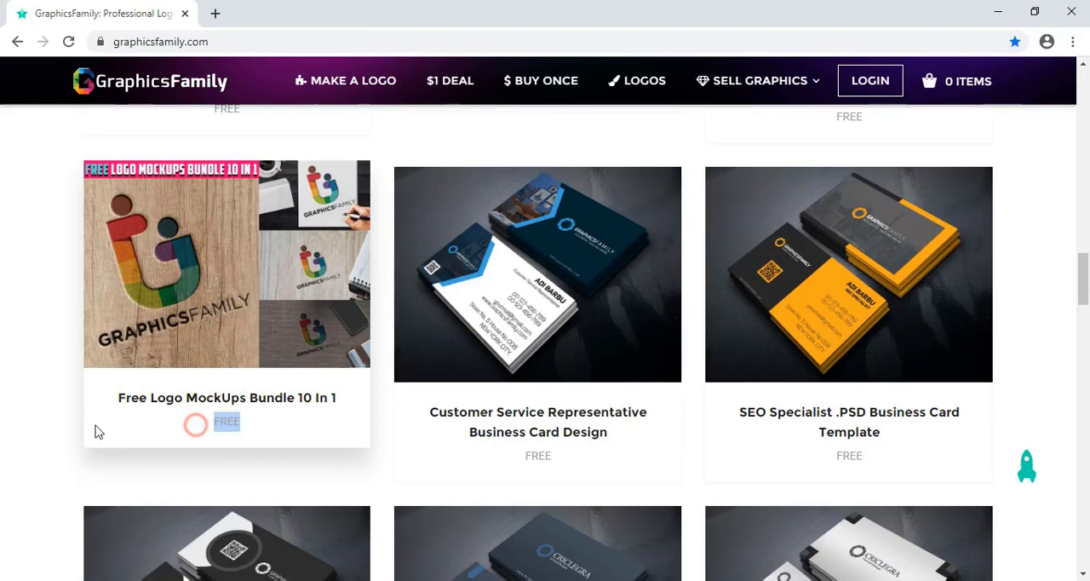
pyautogui.moveTo(274, 259)
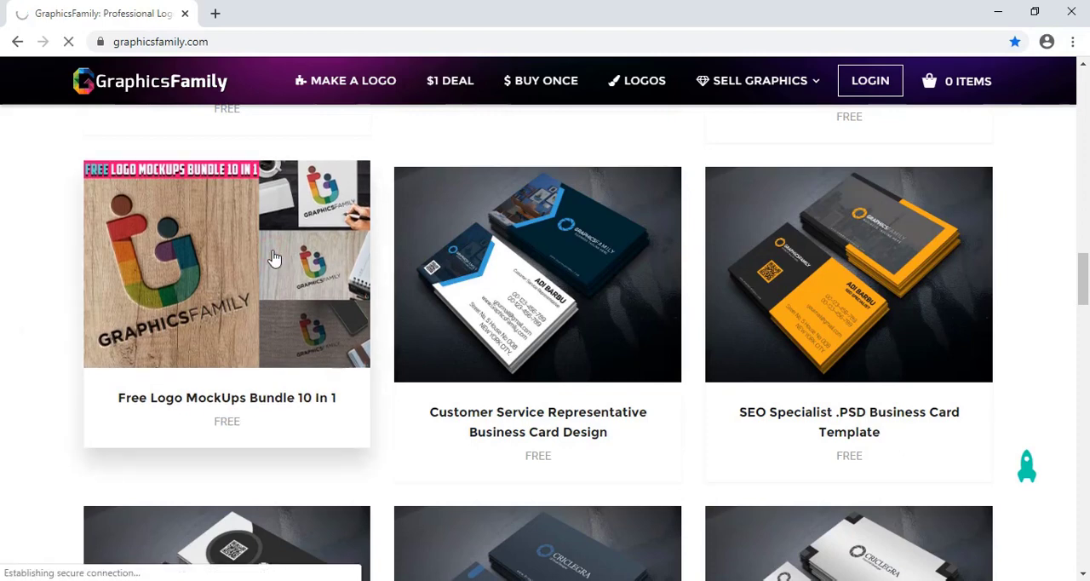
# Step: Open the Free Logo MockUps Bundle 10 In 1 page and browse its preview images
pyautogui.click(226, 264)
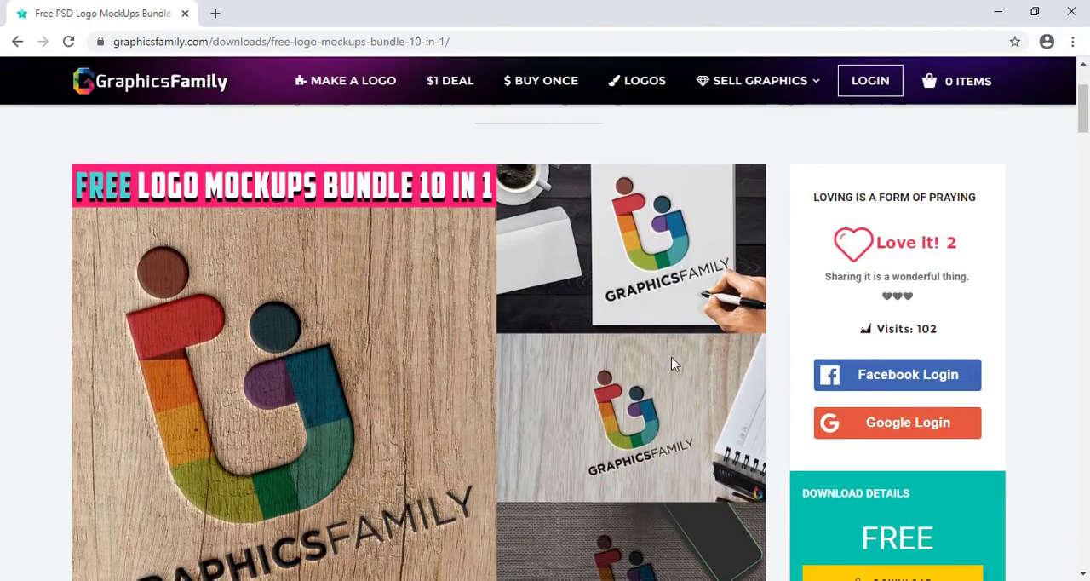
pyautogui.scroll(-3)
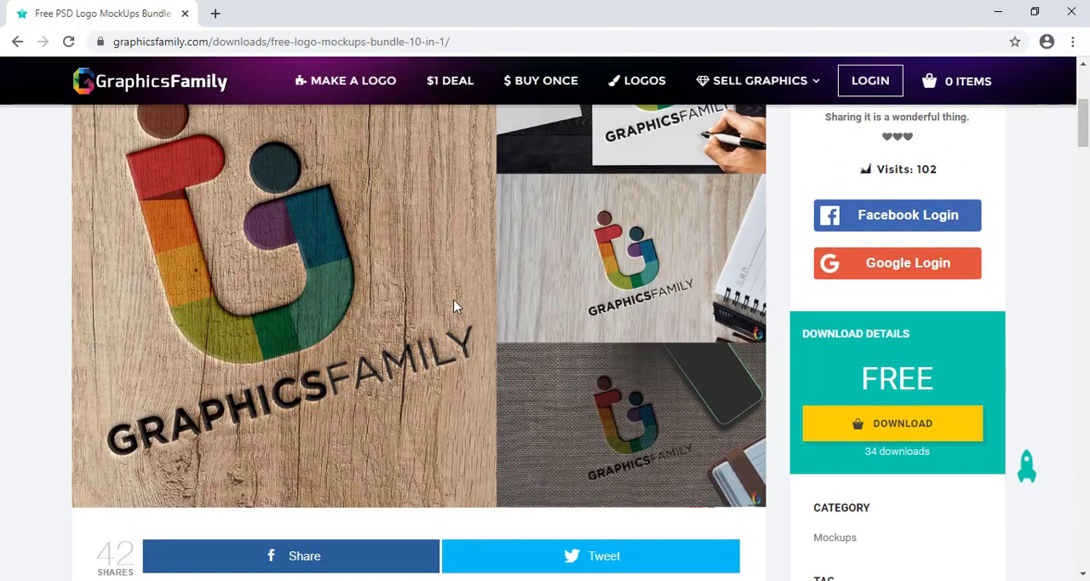
pyautogui.scroll(3)
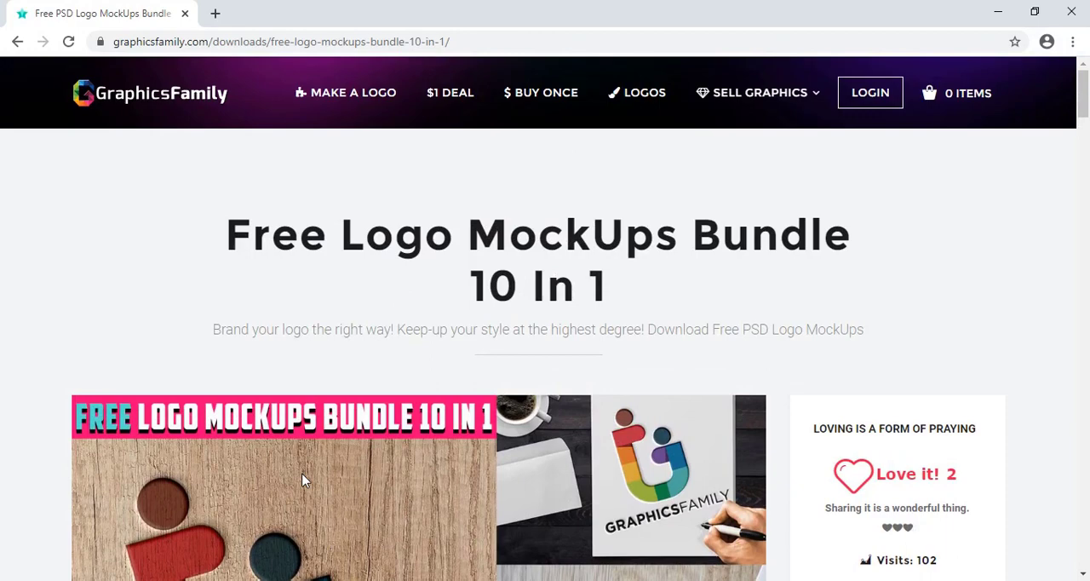
pyautogui.scroll(-3)
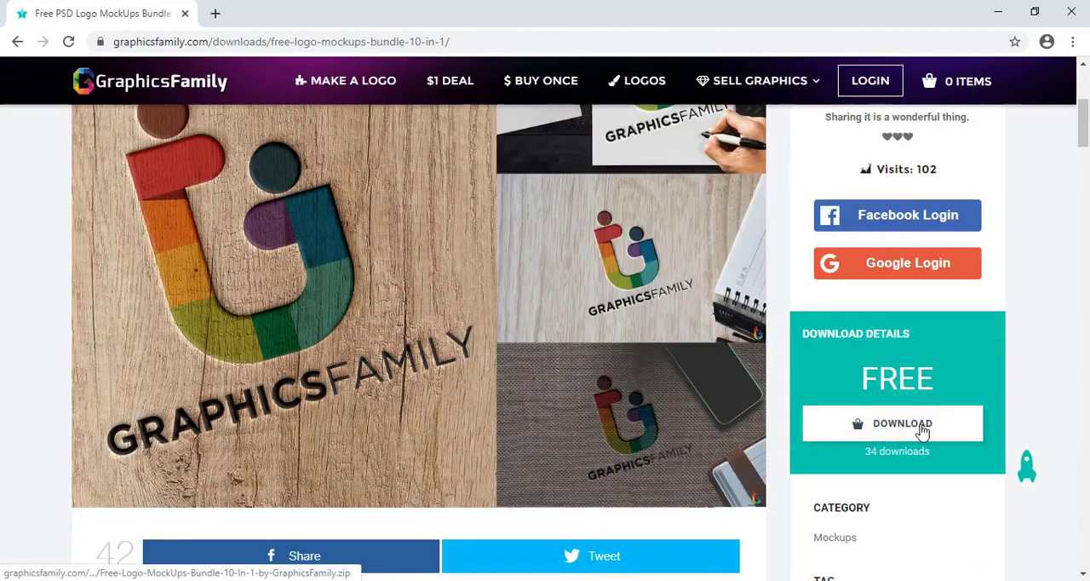
pyautogui.scroll(-3)
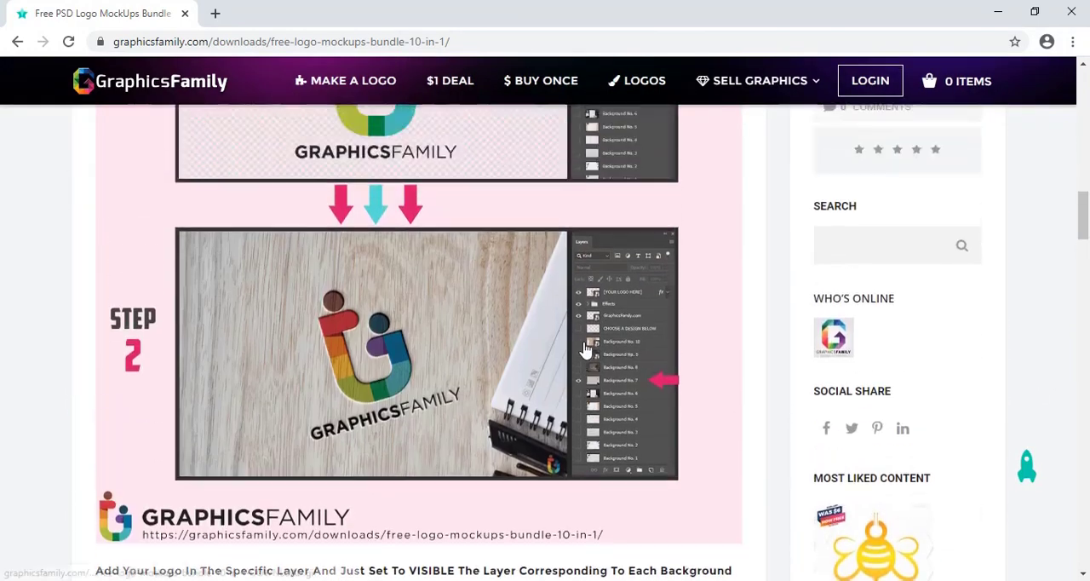
pyautogui.scroll(3)
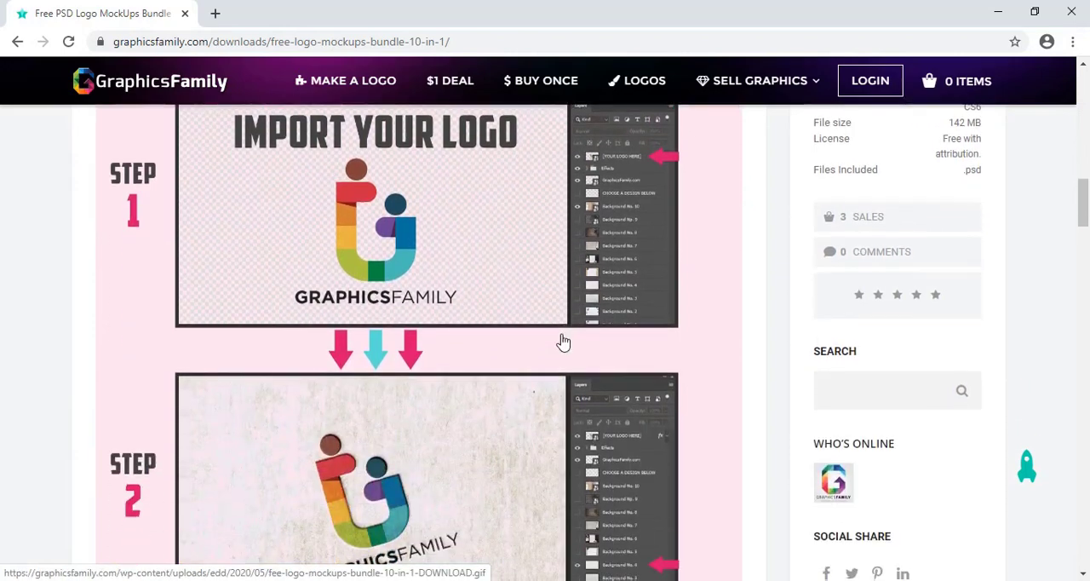
# Step: Review the usage steps and feature list down to the lower Download button
pyautogui.scroll(-3)
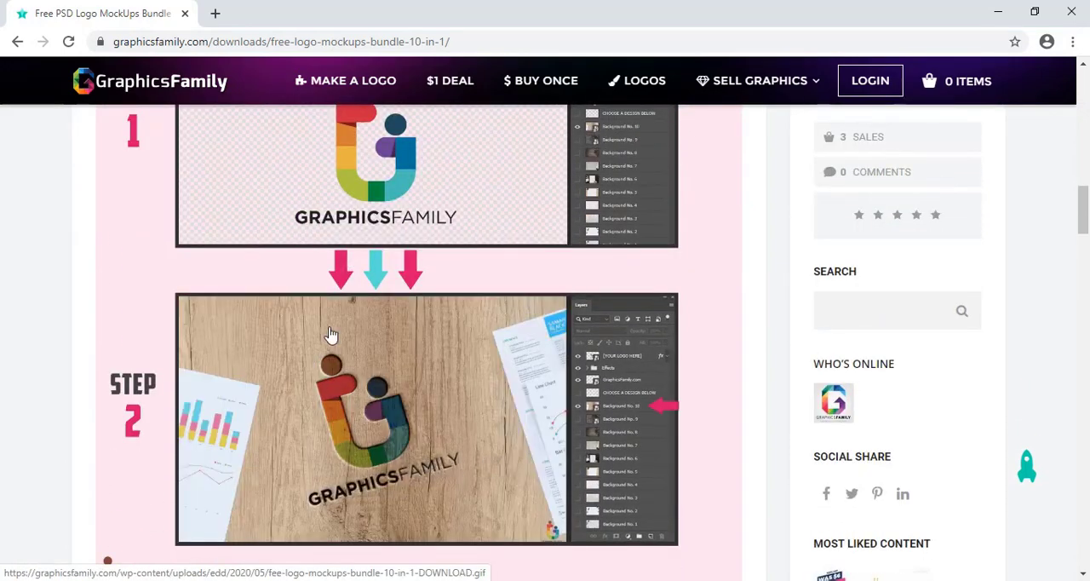
pyautogui.scroll(-3)
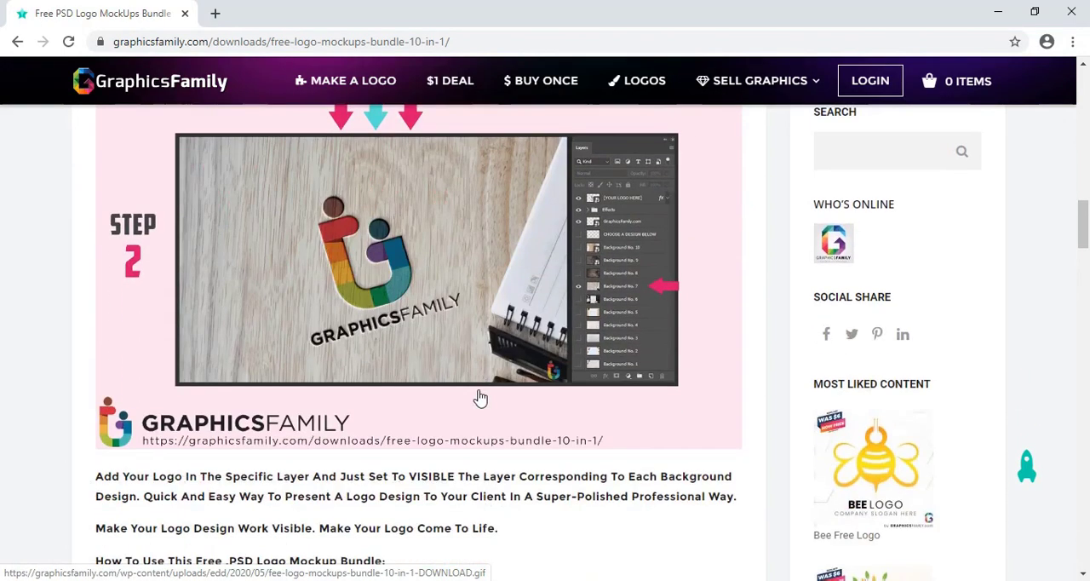
pyautogui.scroll(-3)
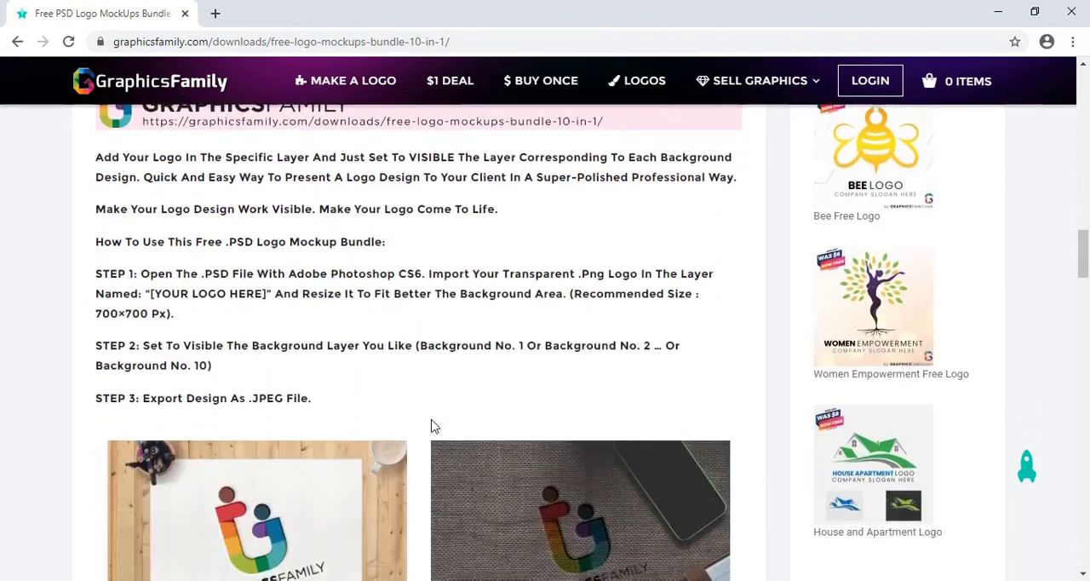
pyautogui.scroll(-3)
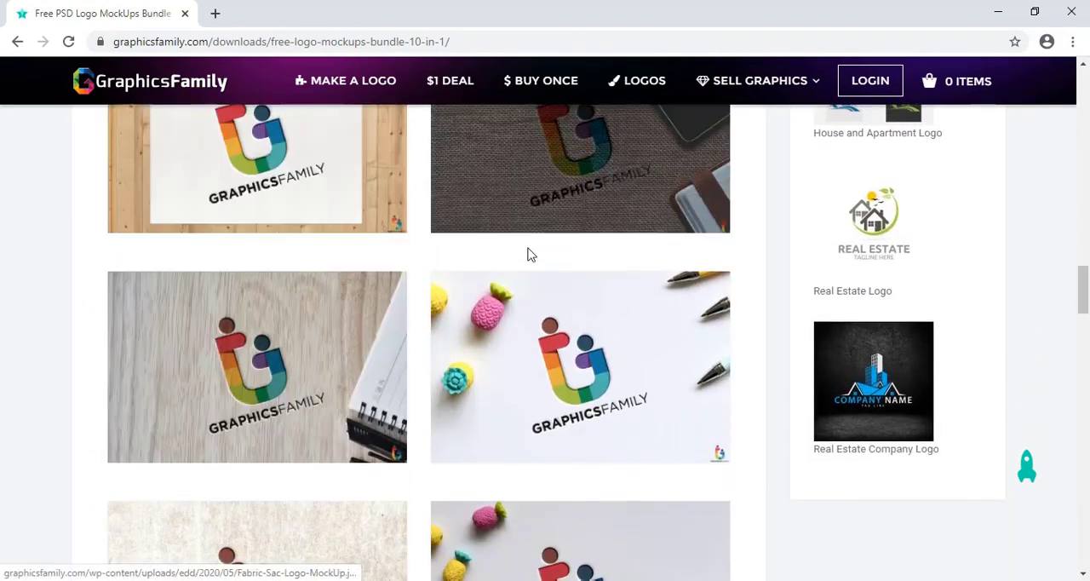
pyautogui.scroll(3)
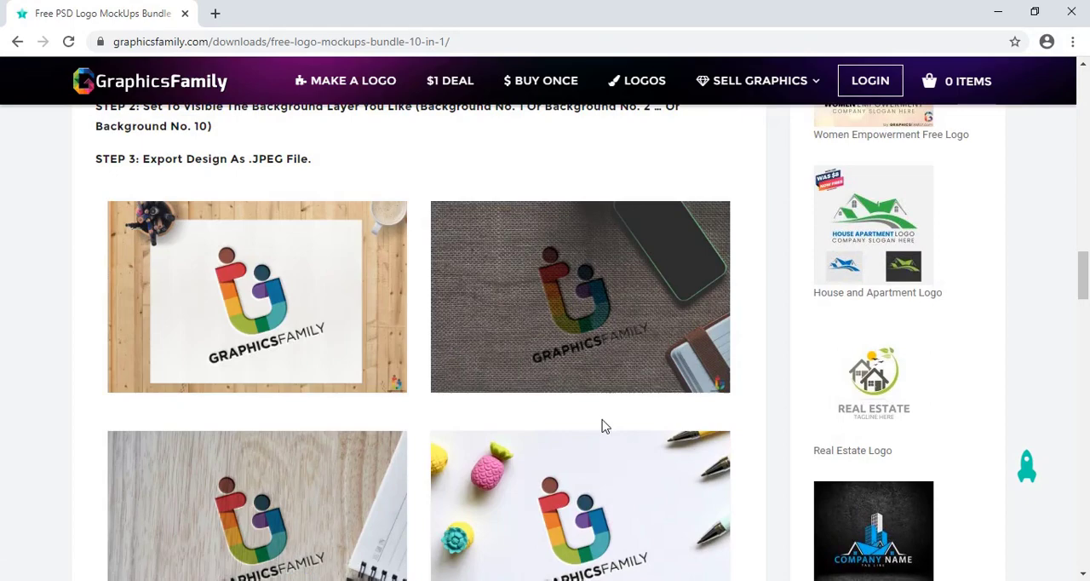
pyautogui.scroll(-3)
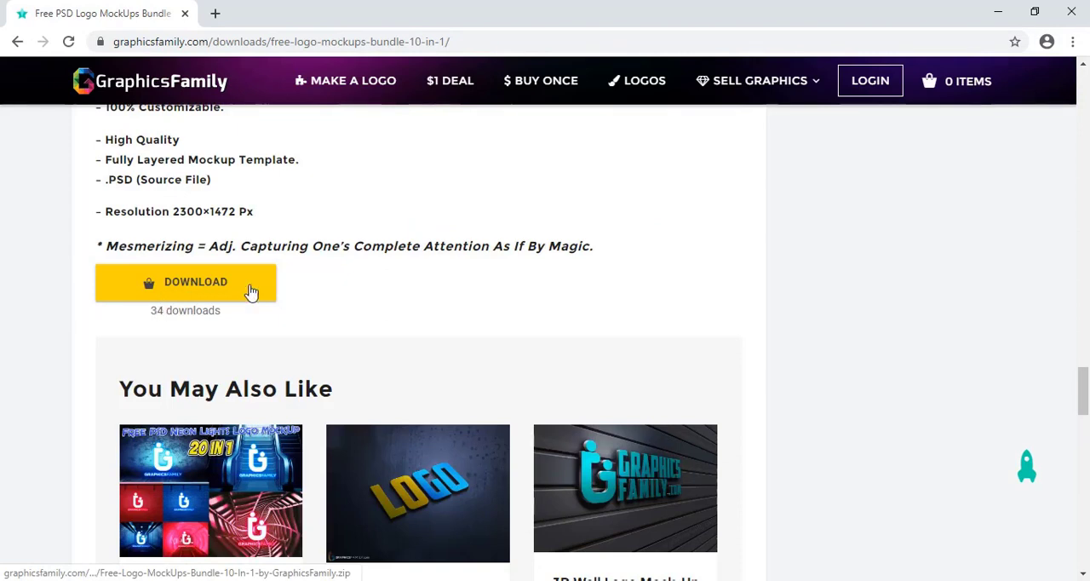
pyautogui.moveTo(149, 302)
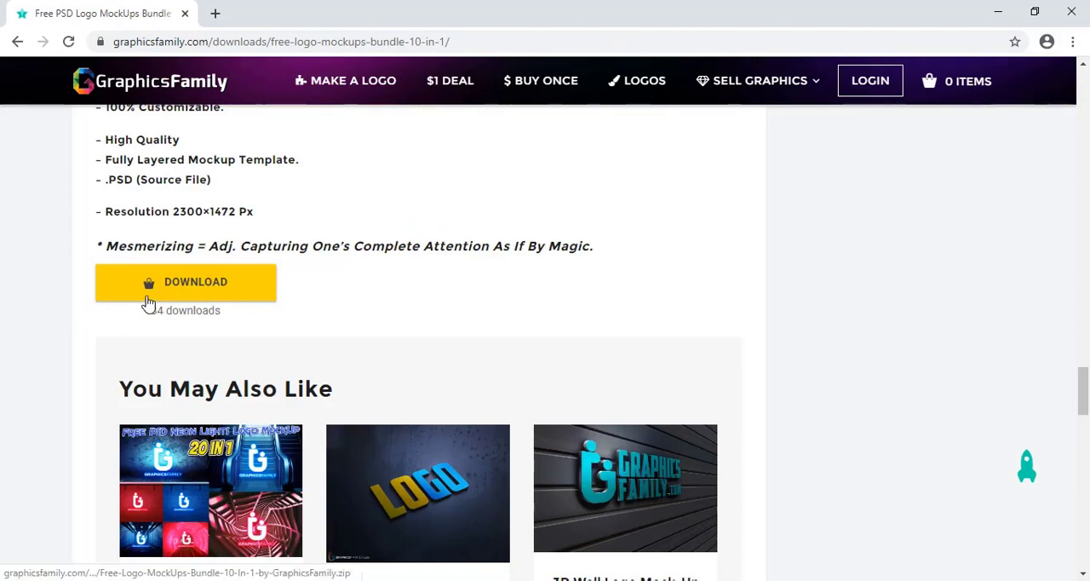
# Step: Download the mockup bundle zip and browse the You May Also Like section meanwhile
pyautogui.click(185, 282)
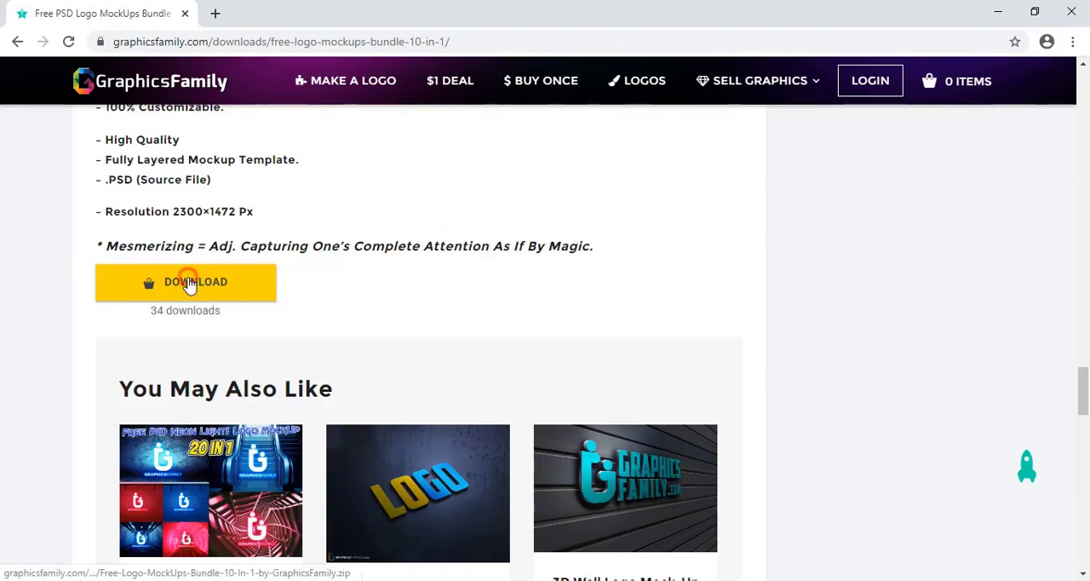
pyautogui.click(185, 282)
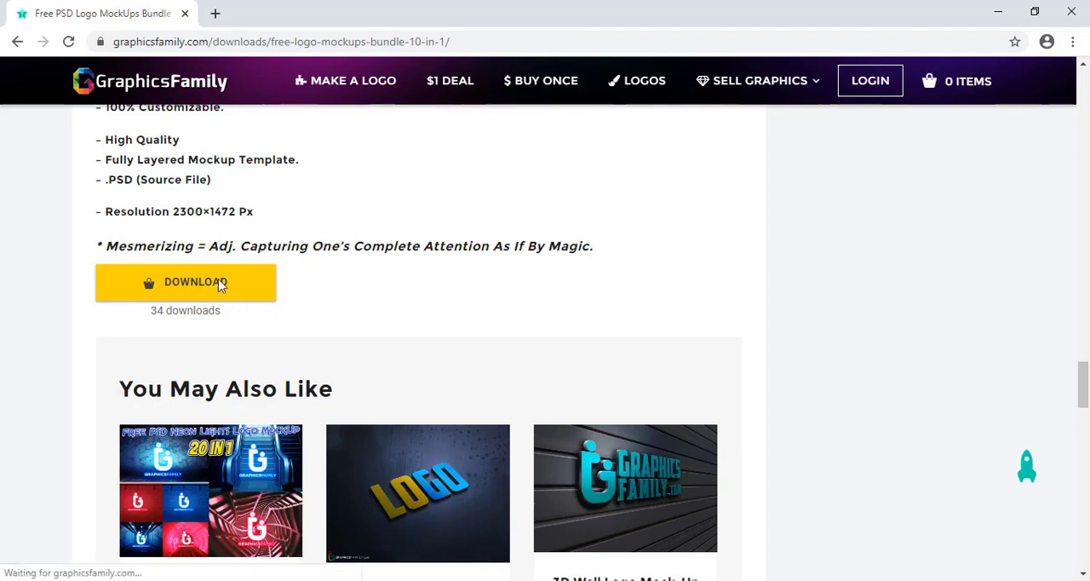
pyautogui.click(185, 282)
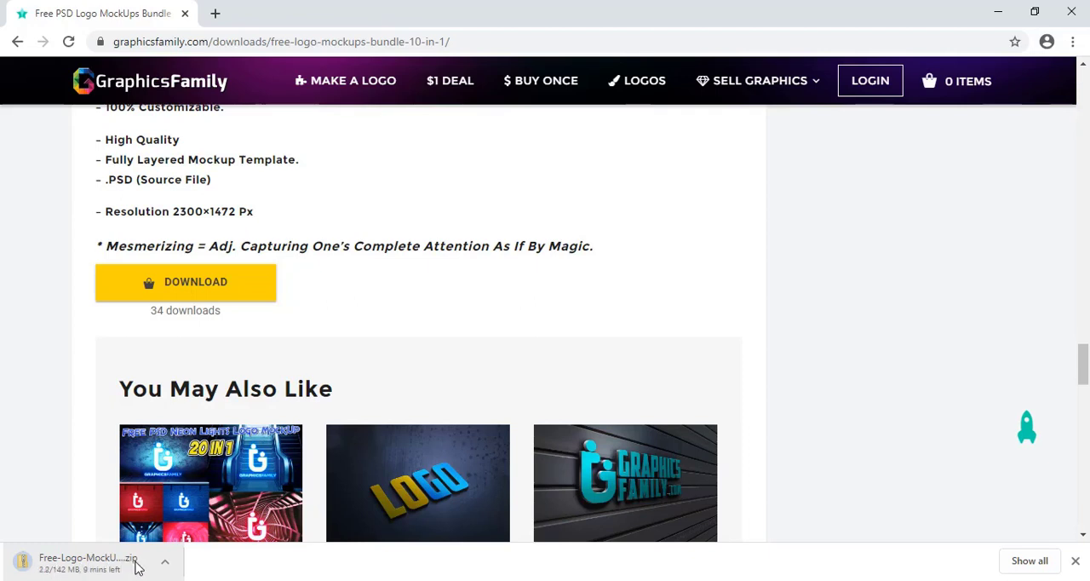
pyautogui.scroll(-3)
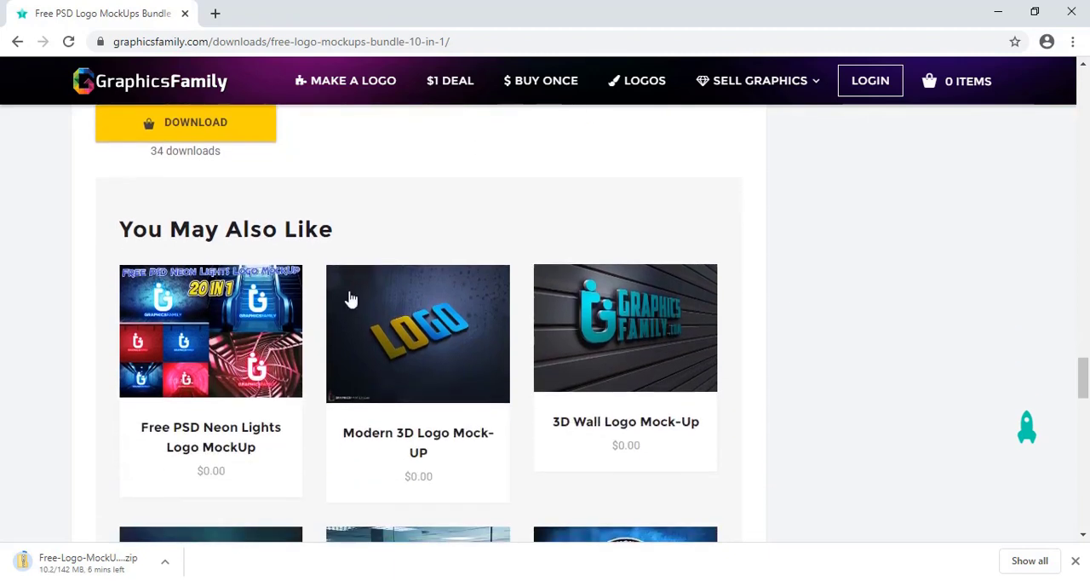
pyautogui.moveTo(532, 367)
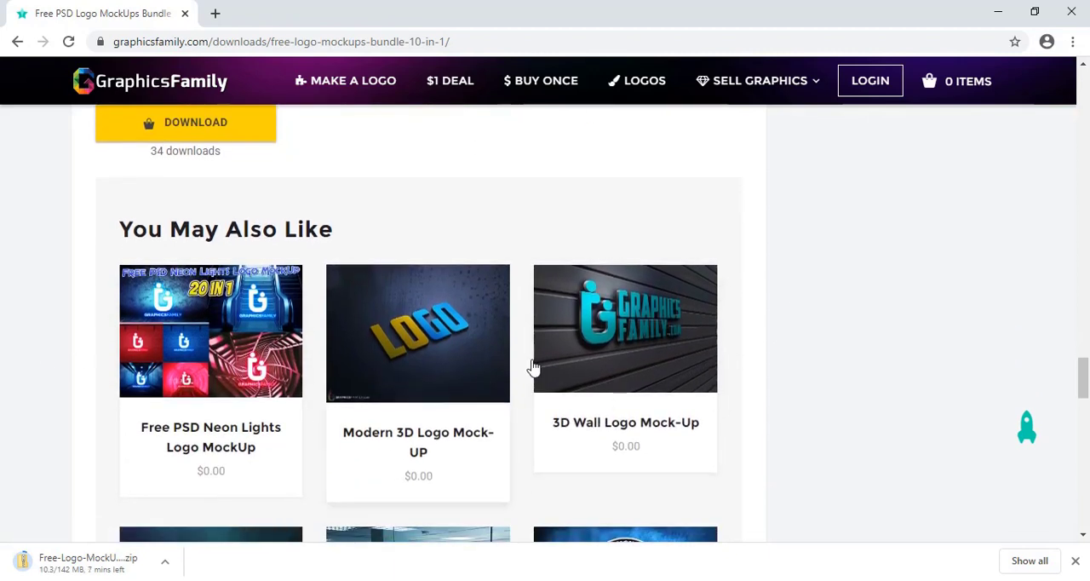
pyautogui.scroll(-3)
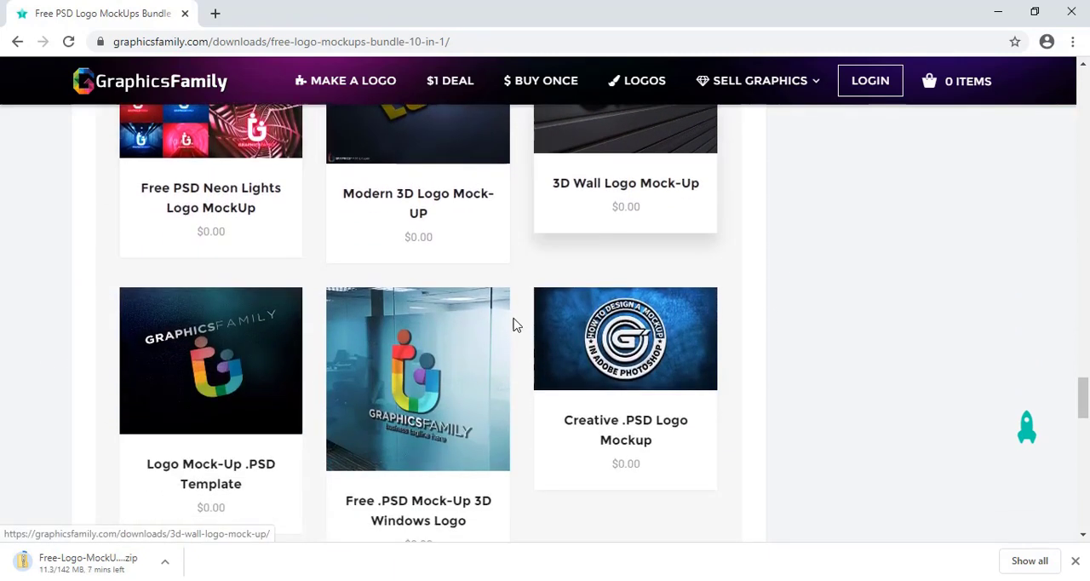
pyautogui.scroll(3)
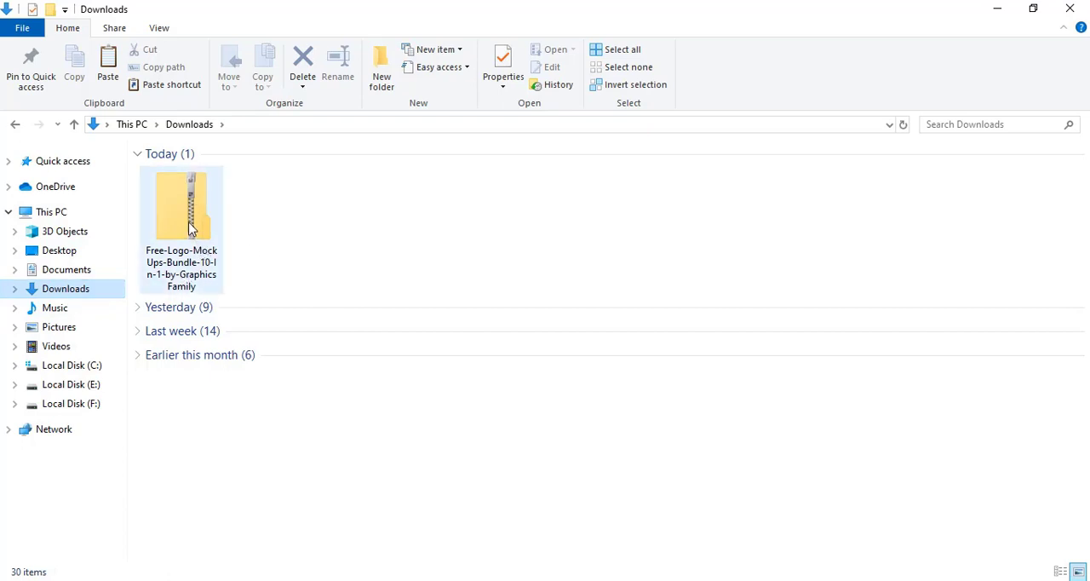
pyautogui.moveTo(185, 213)
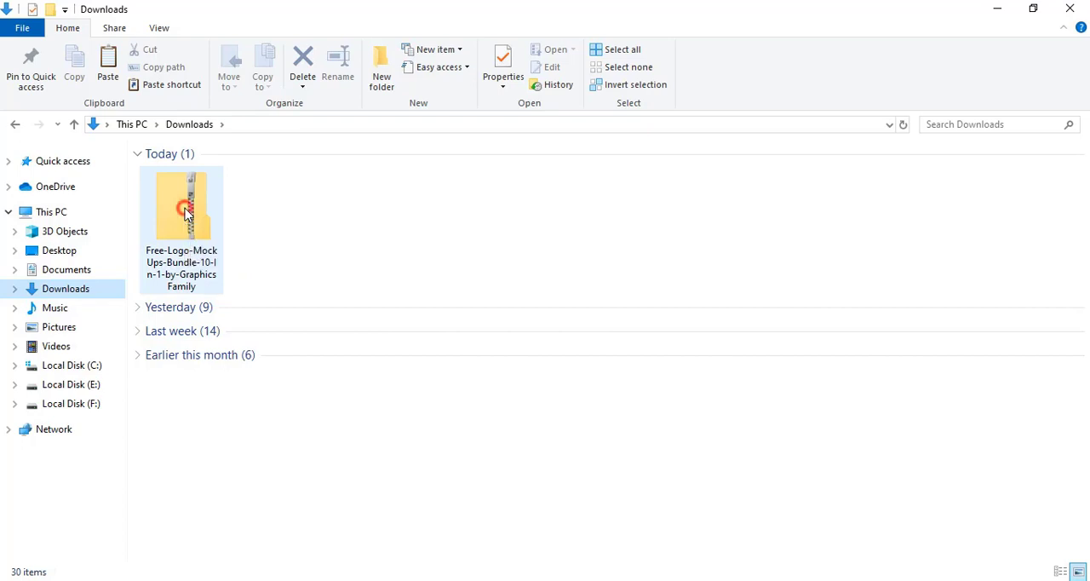
# Step: Extract the mockup bundle PSD from the zip into Downloads and select it
pyautogui.doubleClick(182, 204)
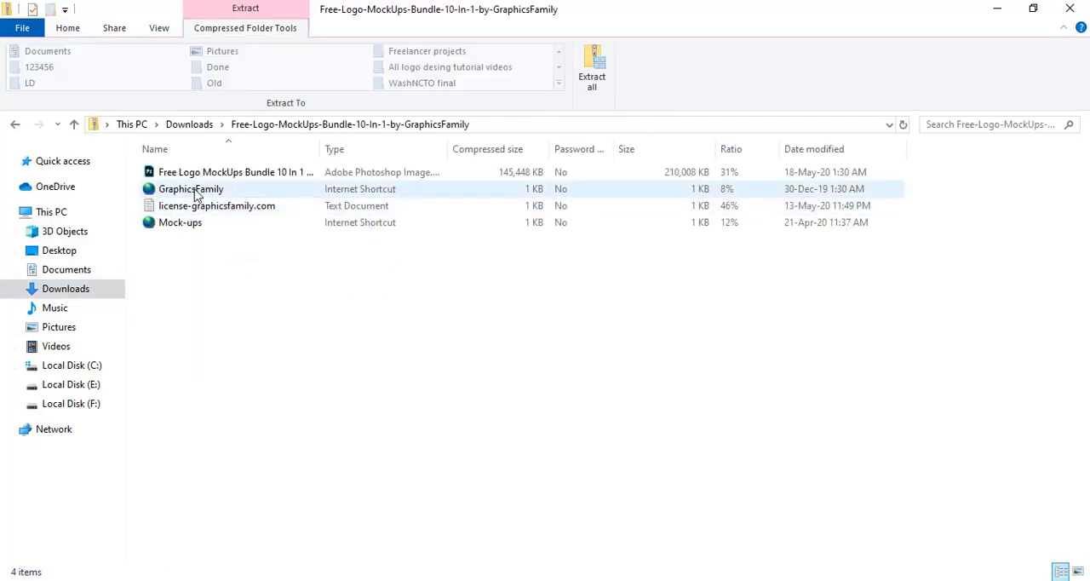
pyautogui.click(235, 171)
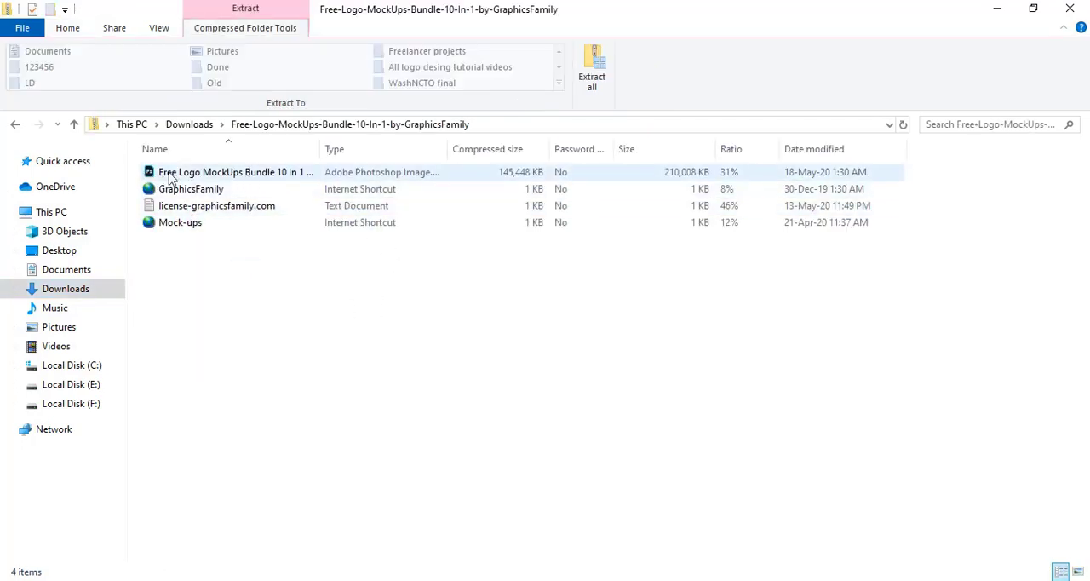
pyautogui.moveTo(226, 174)
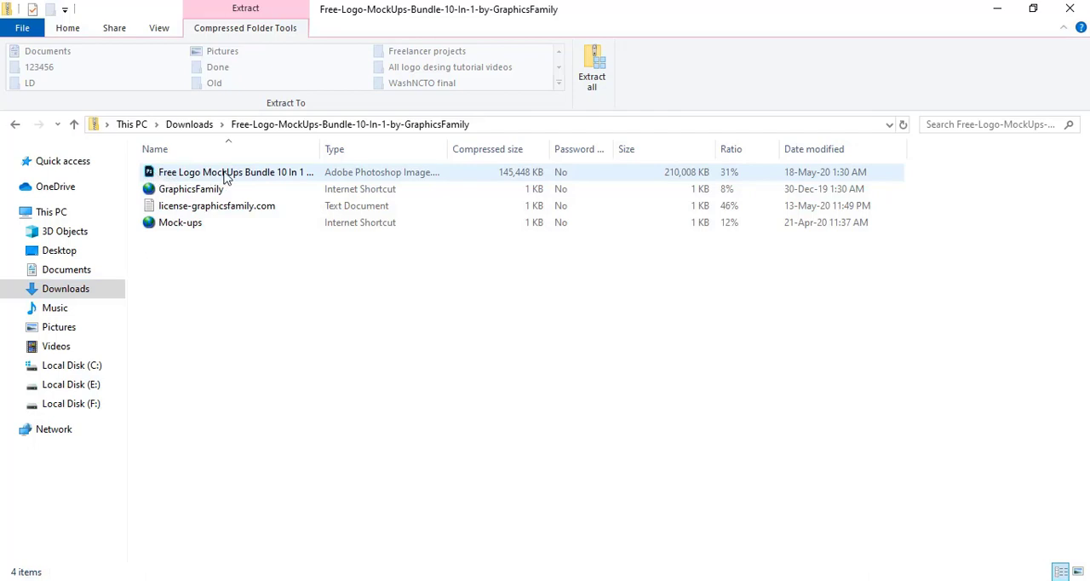
pyautogui.click(236, 171)
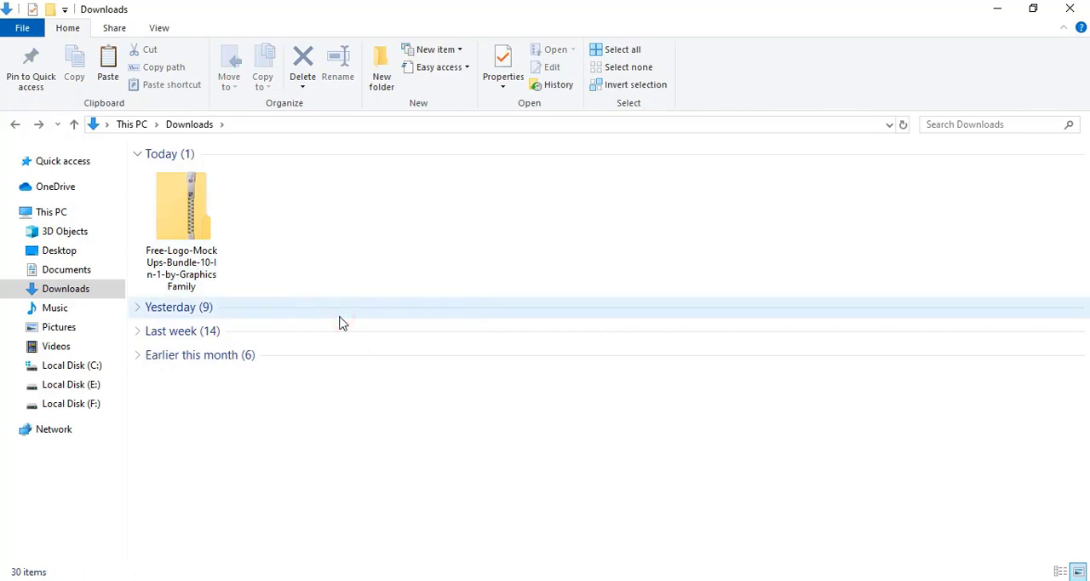
pyautogui.click(107, 64)
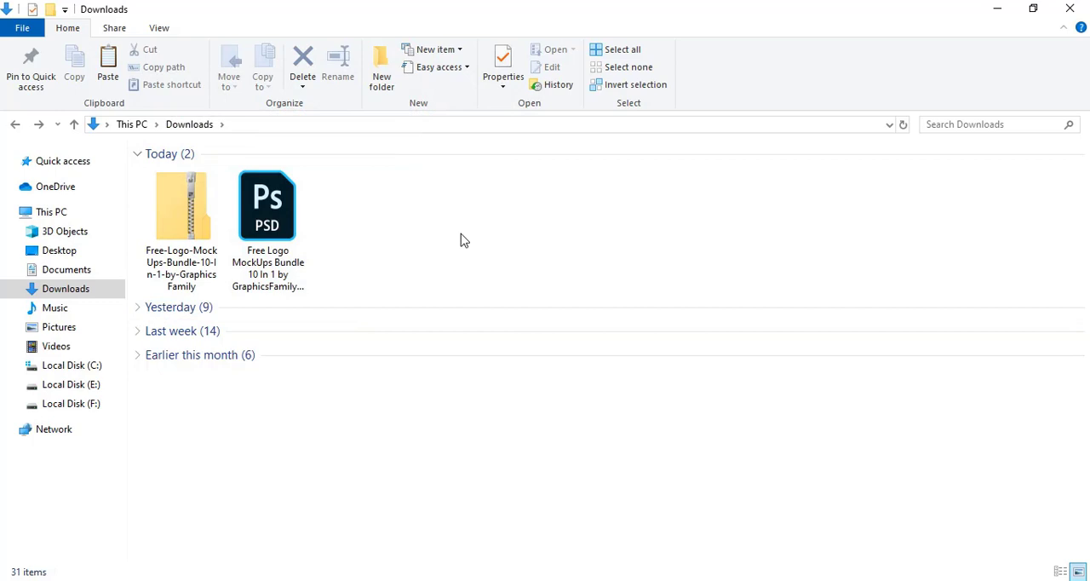
pyautogui.click(268, 204)
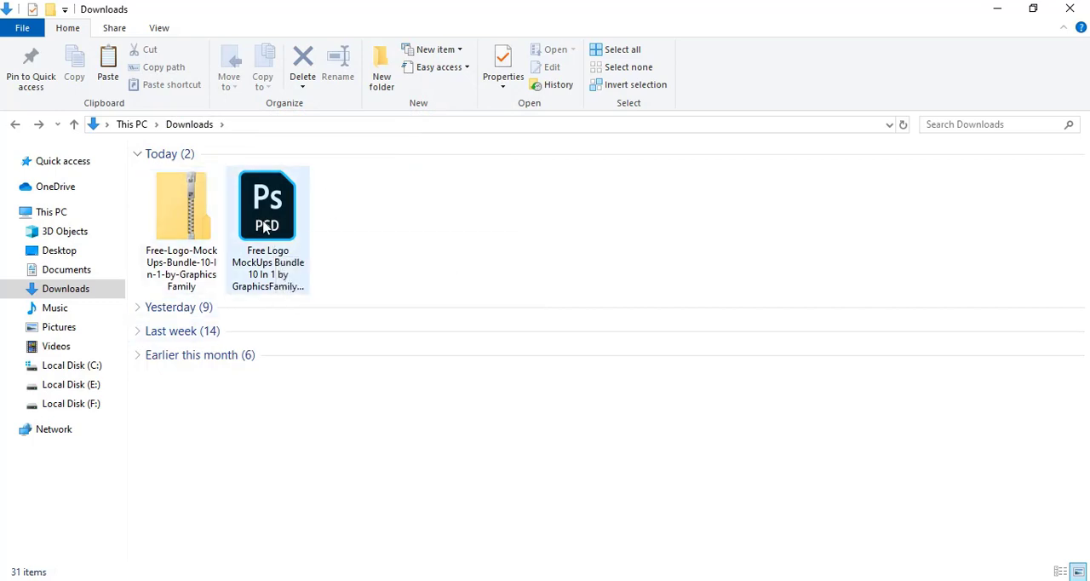
# Step: Open the Free Logo MockUps Bundle PSD from Downloads in Photoshop via File > Open
pyautogui.doubleClick(268, 205)
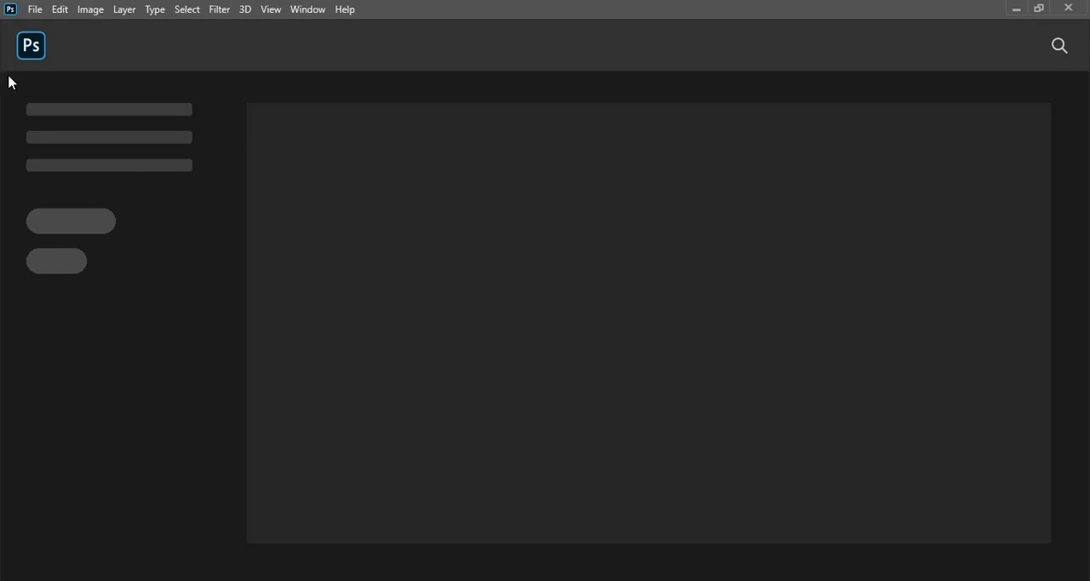
pyautogui.moveTo(7, 27)
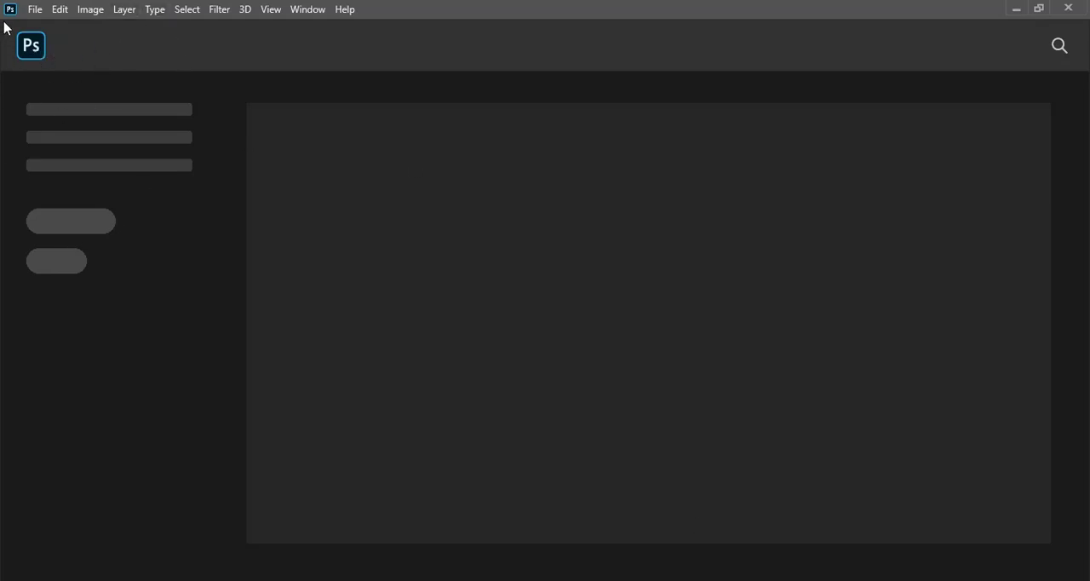
pyautogui.moveTo(56, 55)
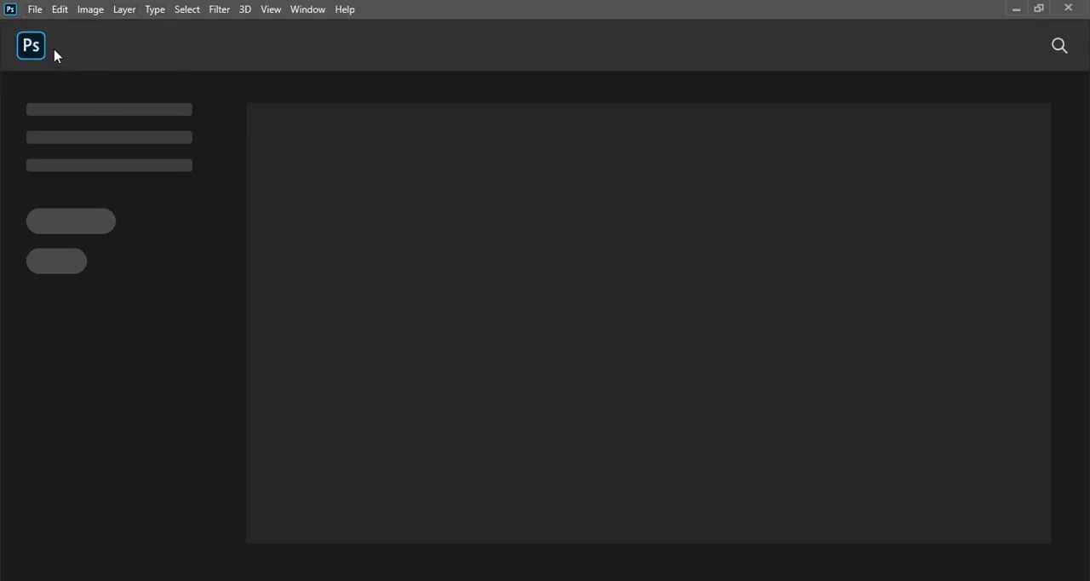
pyautogui.click(35, 9)
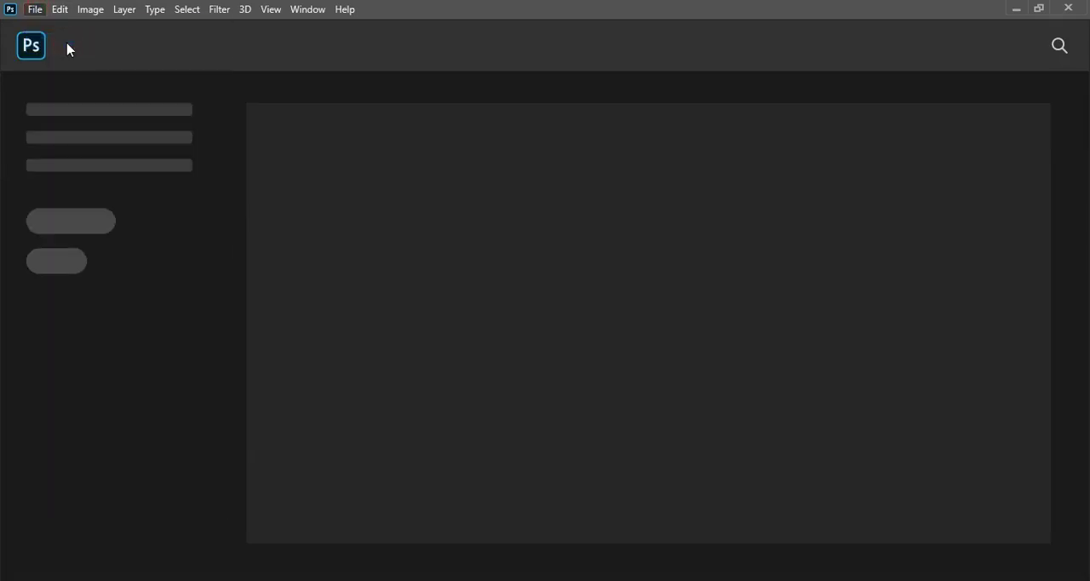
pyautogui.click(35, 9)
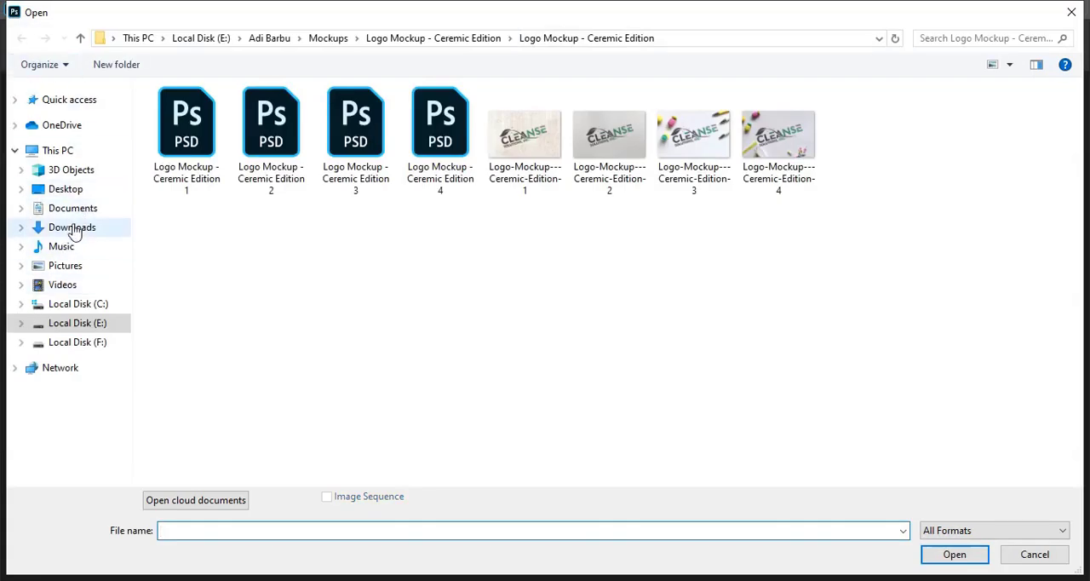
pyautogui.click(71, 228)
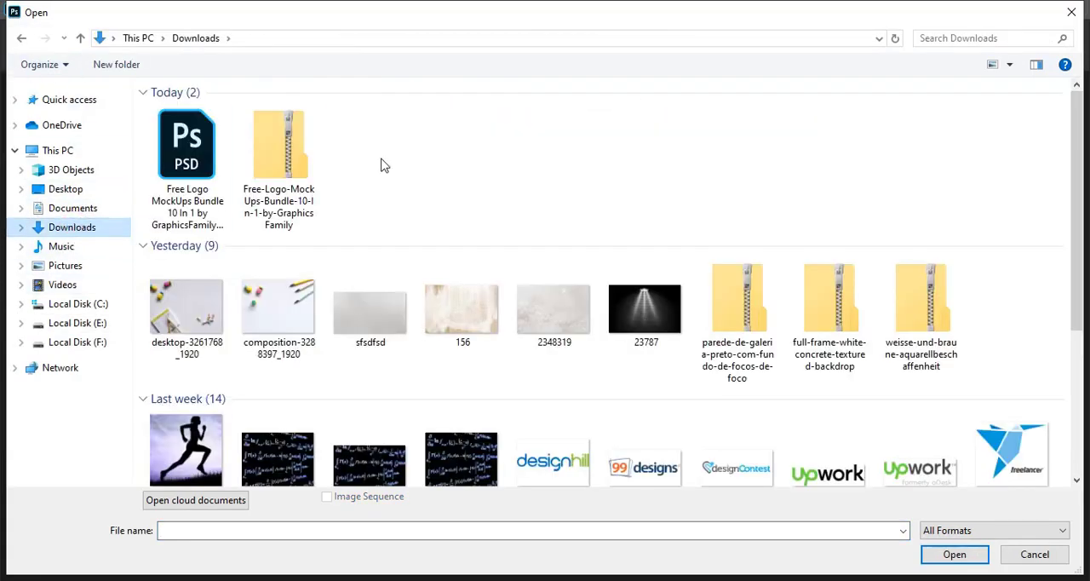
pyautogui.click(187, 144)
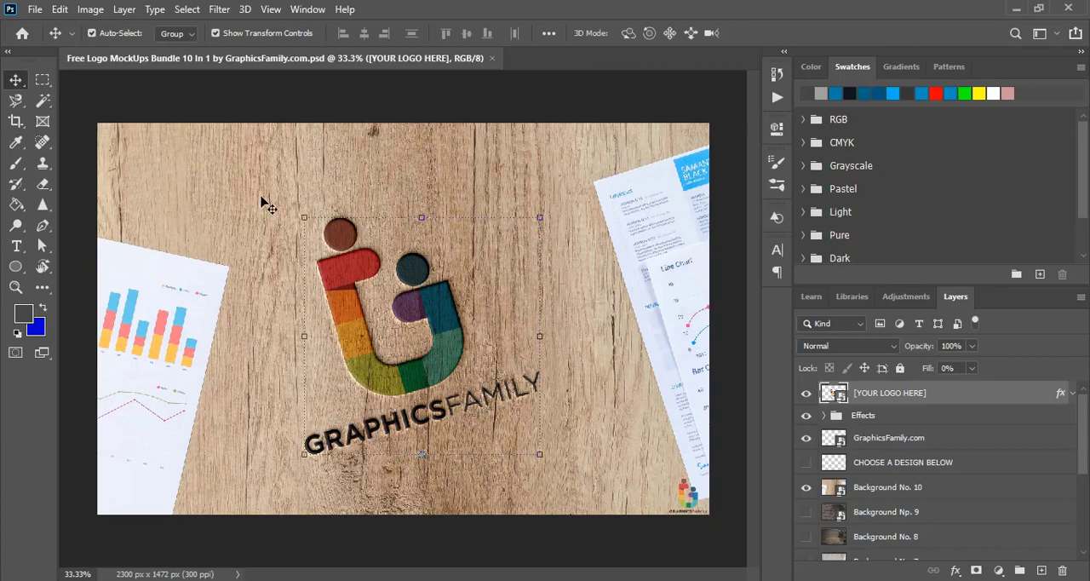
# Step: Open Transparent-Logo.png from the Desktop, then return to the mockup document
pyautogui.click(35, 10)
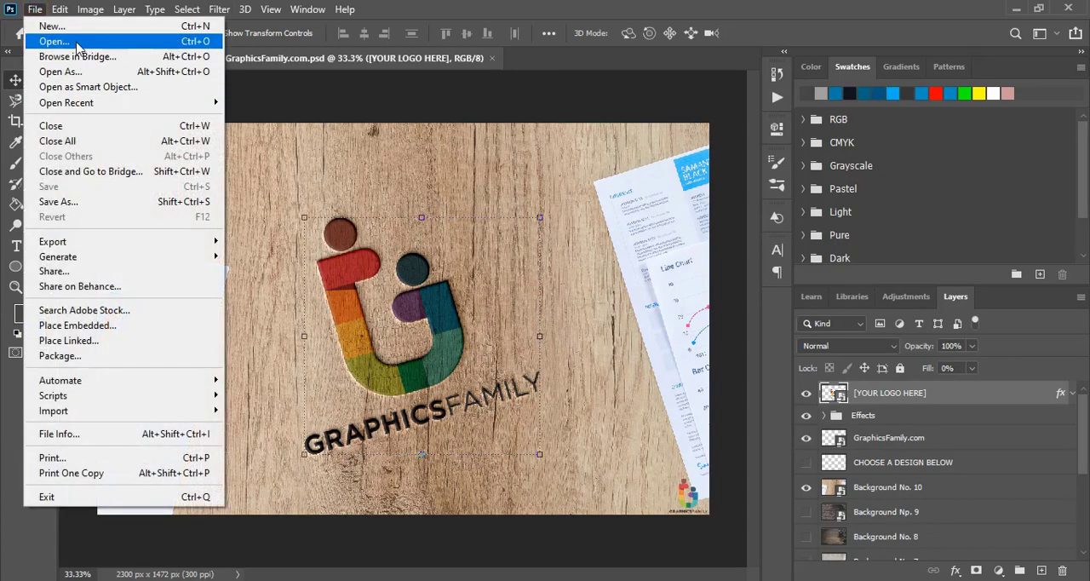
pyautogui.click(53, 41)
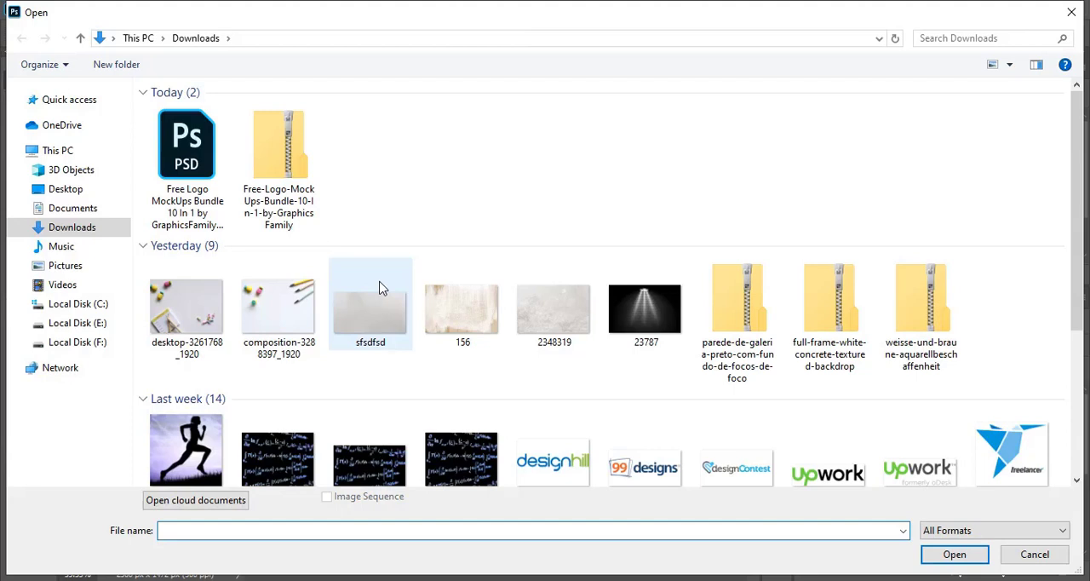
pyautogui.click(65, 189)
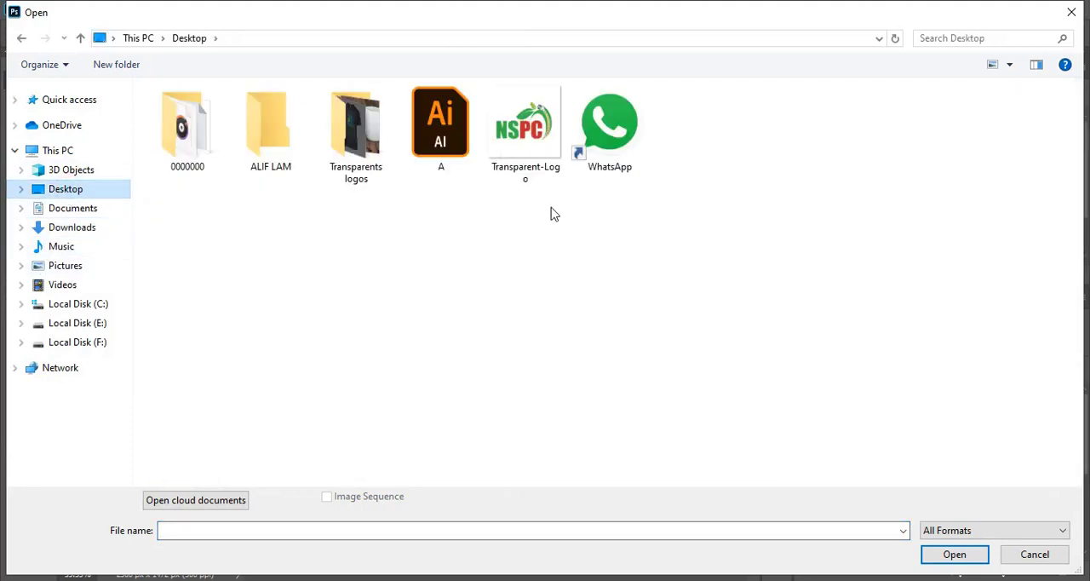
pyautogui.moveTo(526, 123)
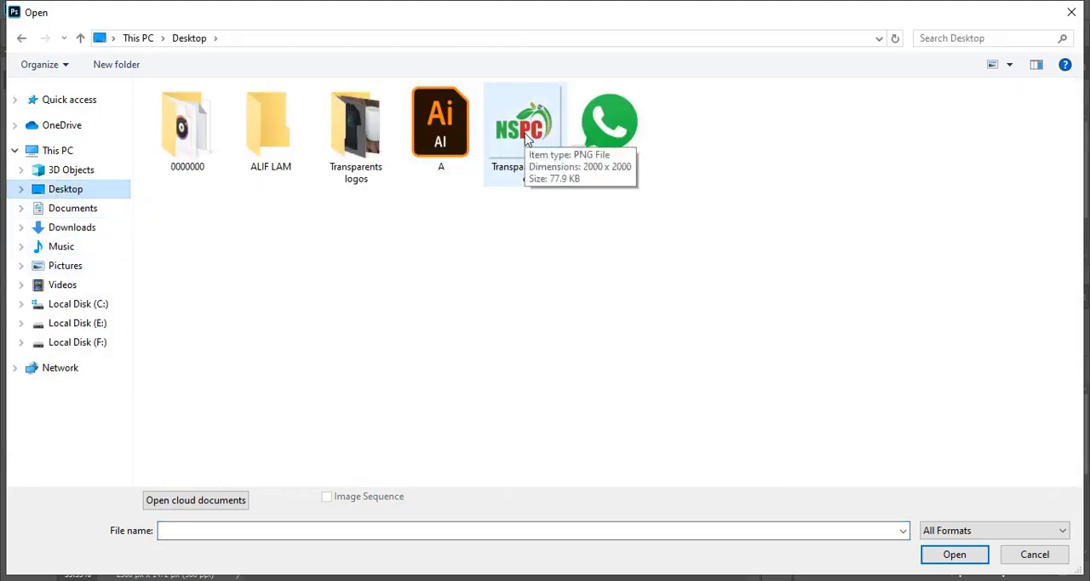
pyautogui.doubleClick(524, 123)
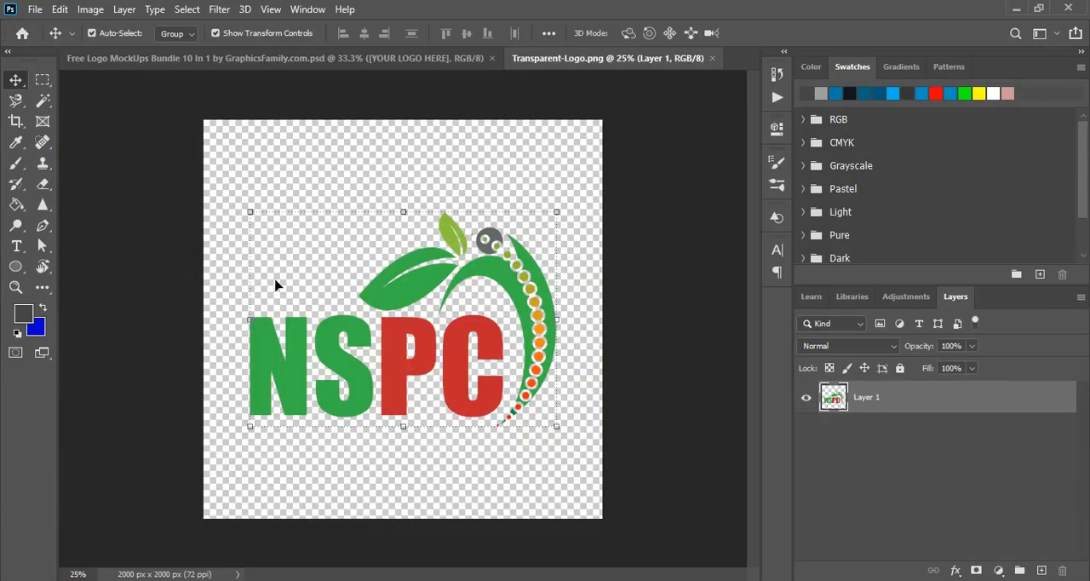
pyautogui.moveTo(365, 74)
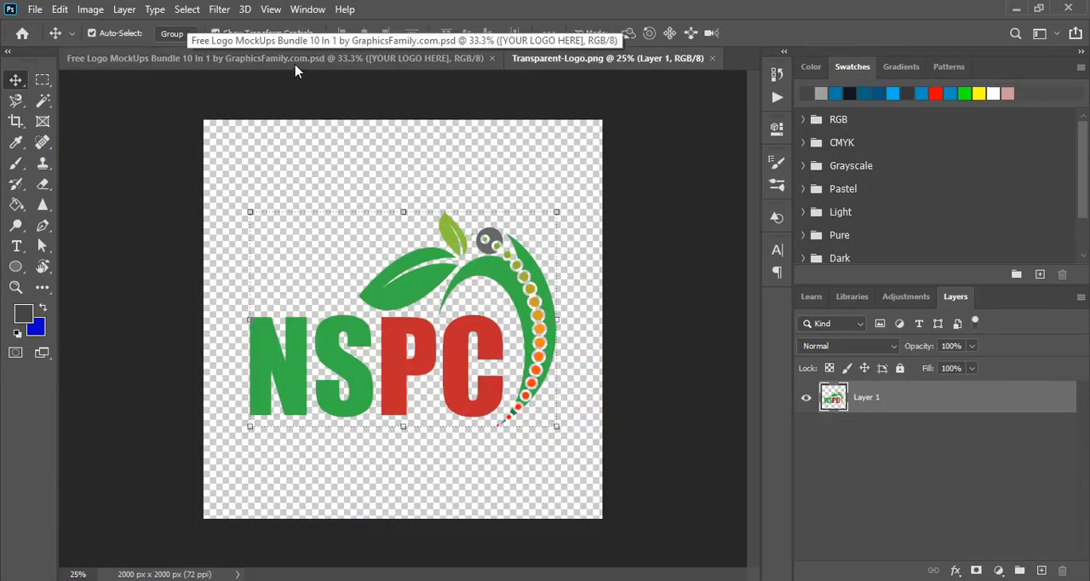
pyautogui.click(273, 58)
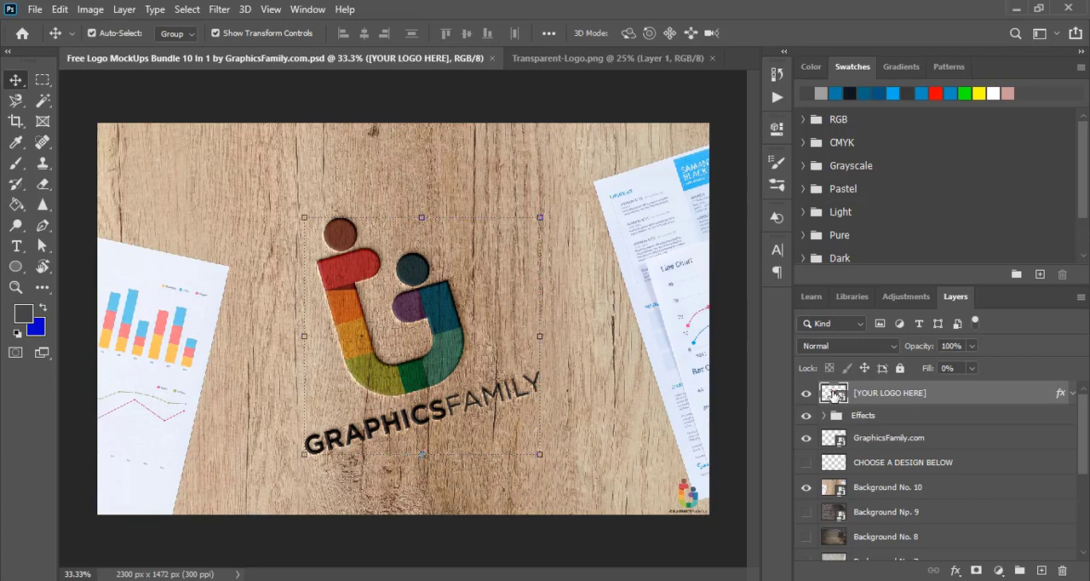
# Step: Edit the [YOUR LOGO HERE] smart object and drag the NSPC logo into its canvas
pyautogui.doubleClick(834, 393)
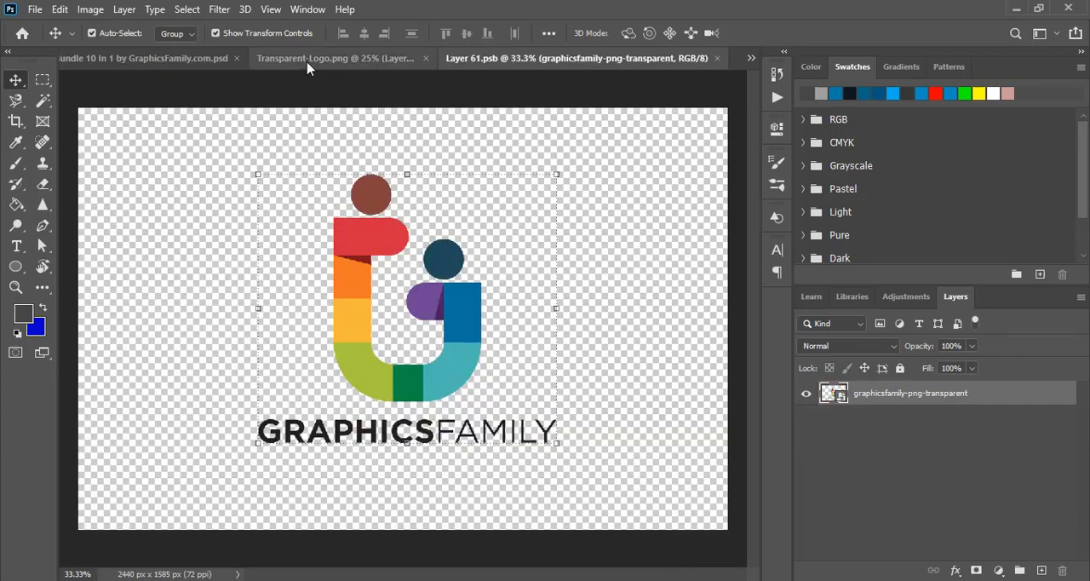
pyautogui.click(335, 58)
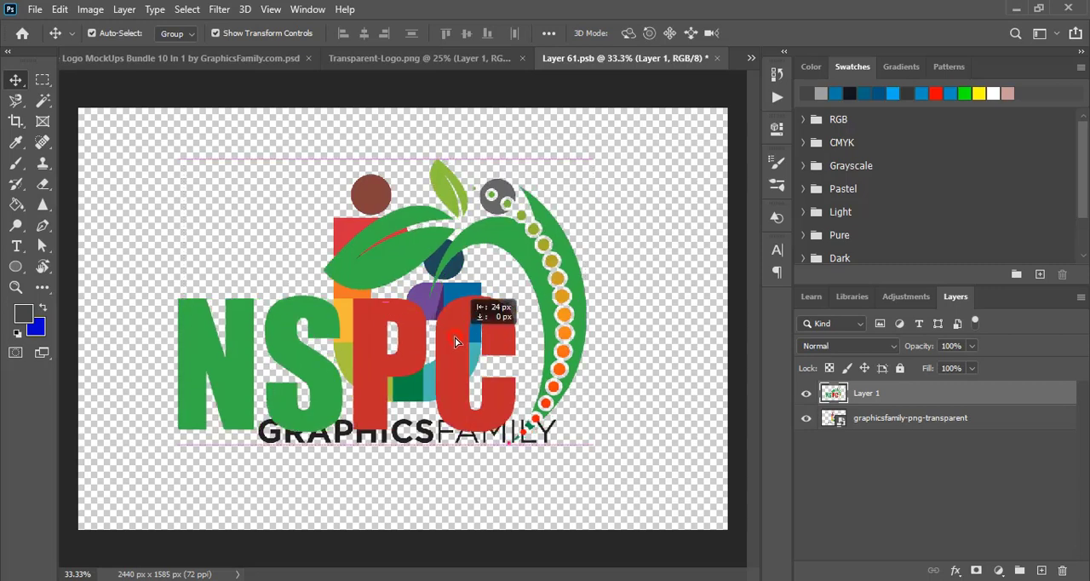
pyautogui.moveTo(455, 341); pyautogui.dragTo(476, 341)
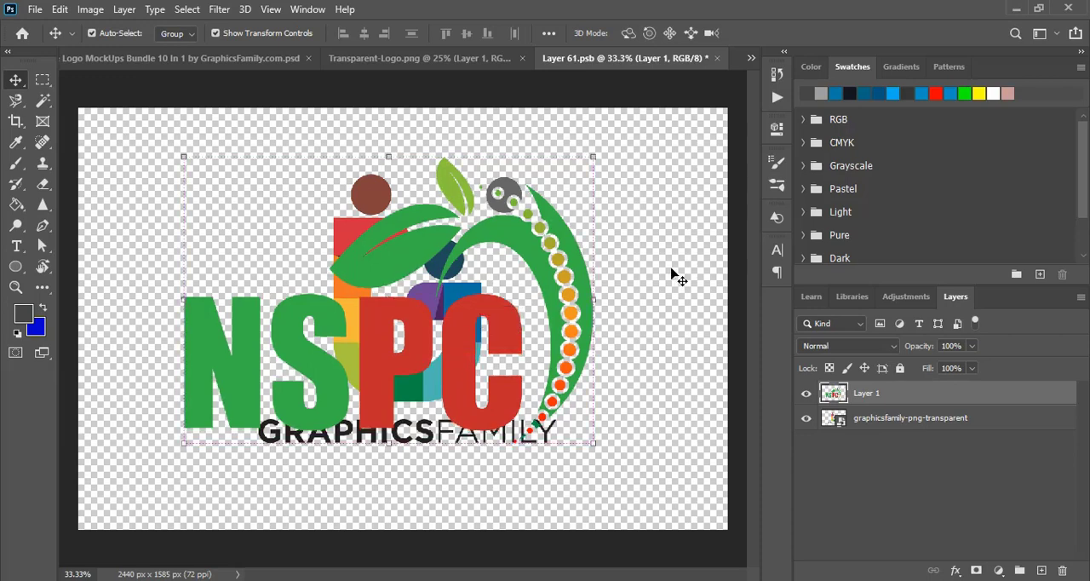
pyautogui.moveTo(792, 406)
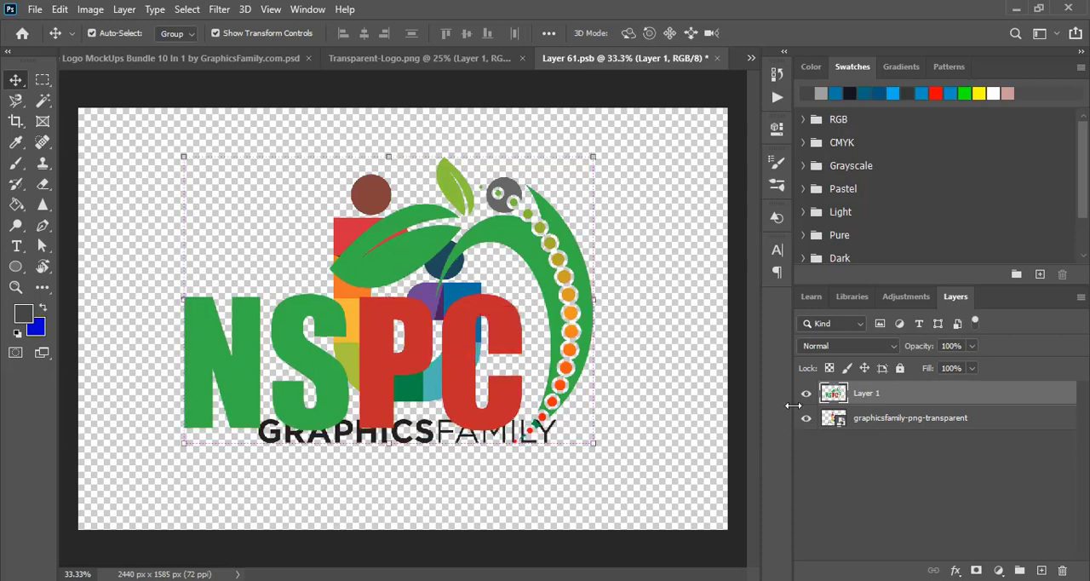
# Step: Hide the sample GraphicsFamily logo layer, then close the .psb saving changes
pyautogui.click(806, 417)
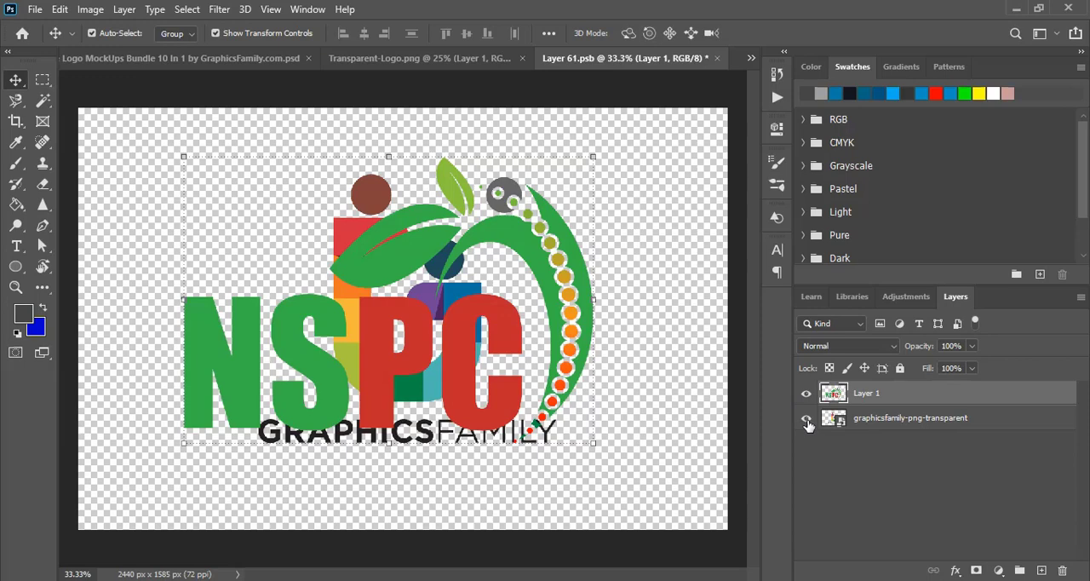
pyautogui.moveTo(806, 422)
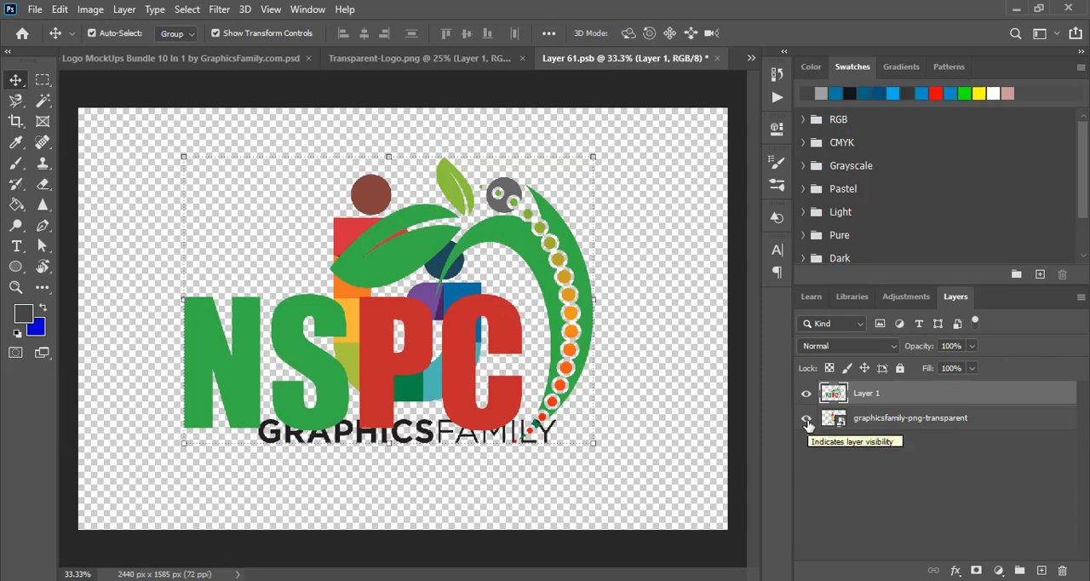
pyautogui.click(806, 418)
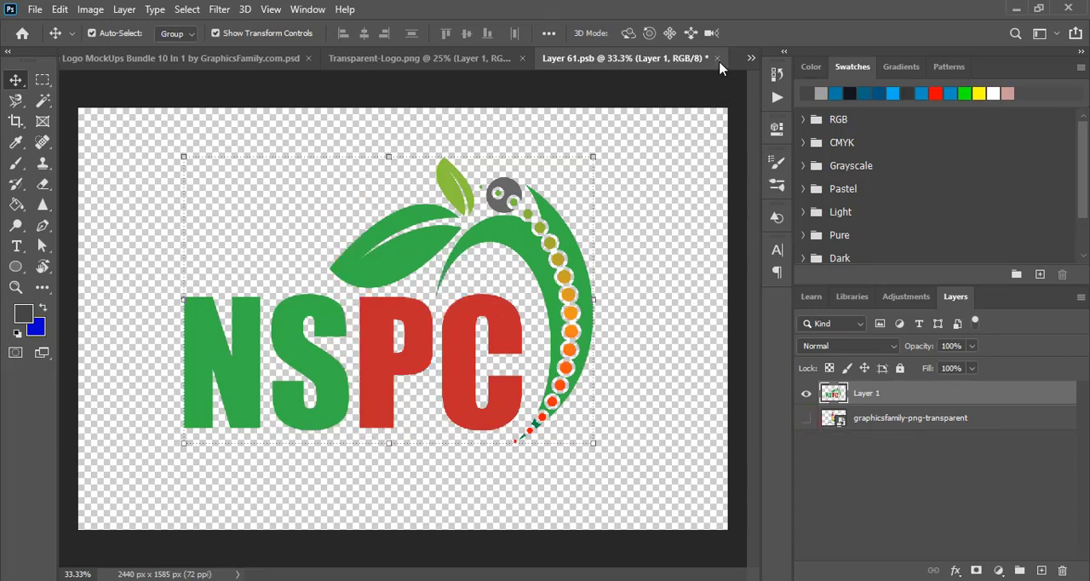
pyautogui.click(716, 58)
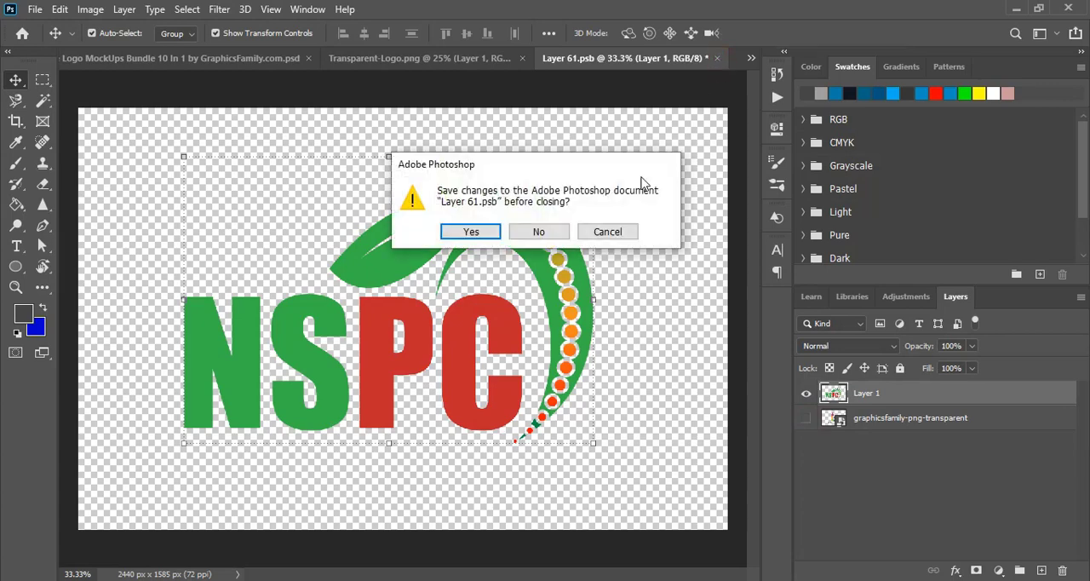
pyautogui.click(470, 231)
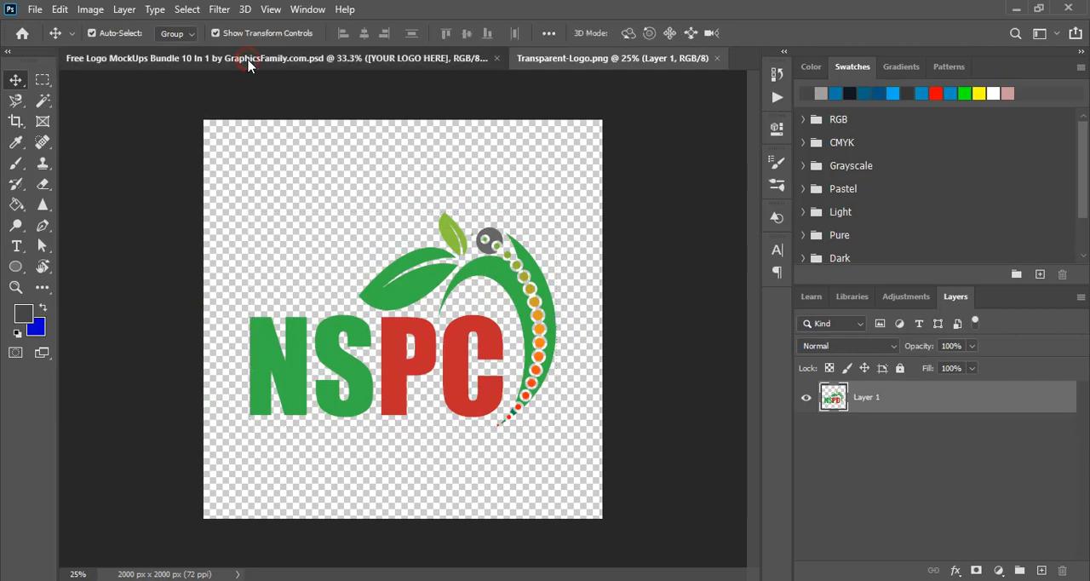
# Step: View the NSPC logo embossed on the wood mockup and start a Save for Web export
pyautogui.click(256, 58)
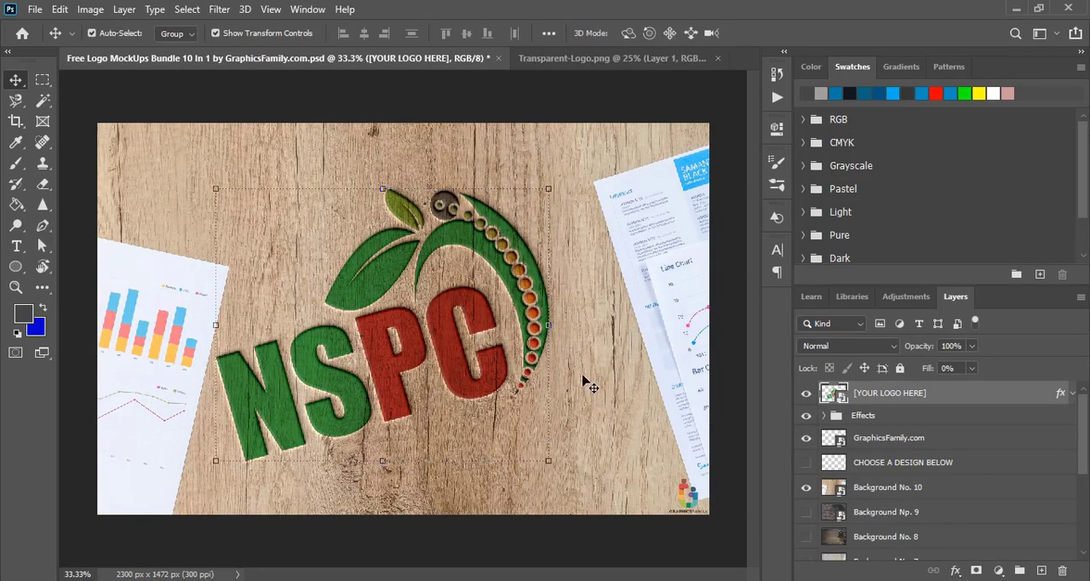
pyautogui.click(35, 9)
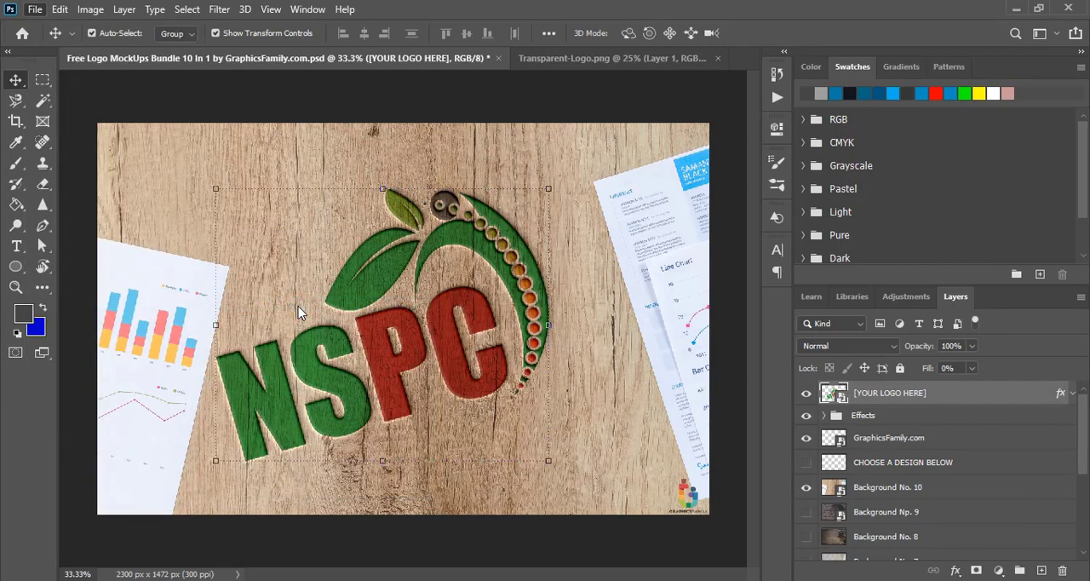
pyautogui.click(35, 10)
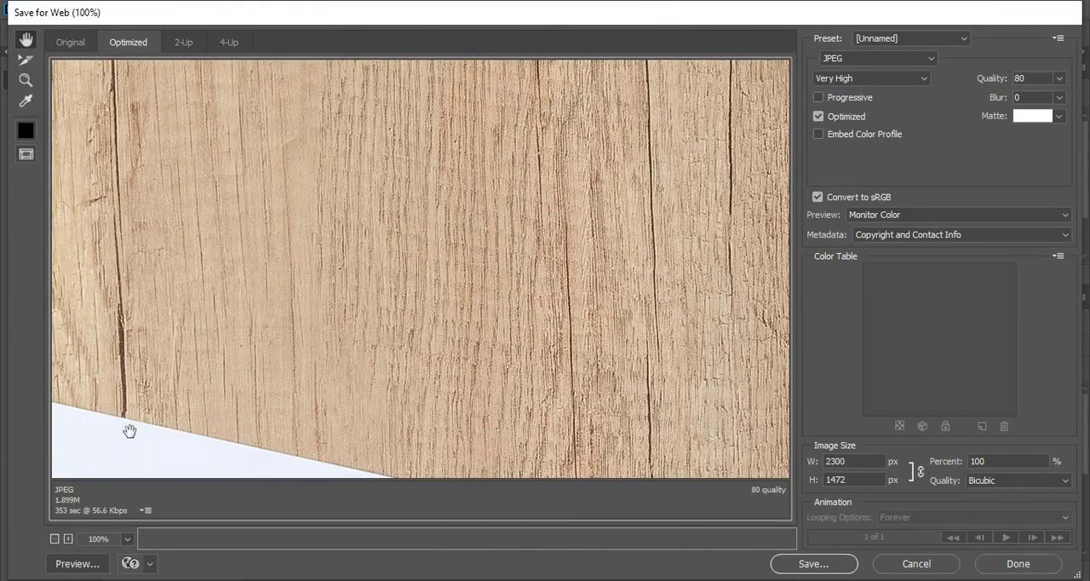
# Step: Fit the whole wooden-desk mockup in the Save for Web JPEG preview
pyautogui.click(126, 538)
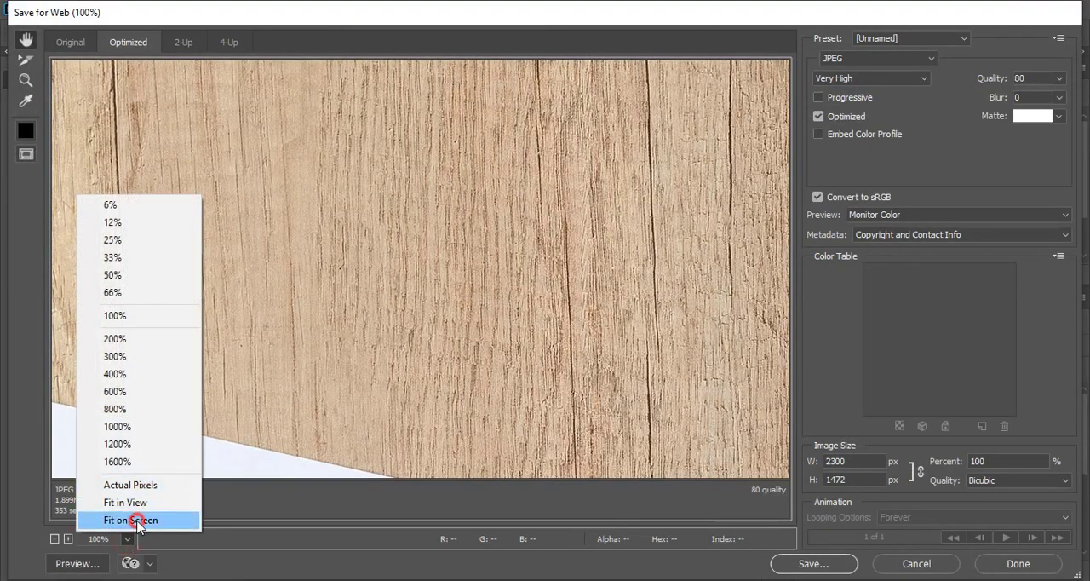
pyautogui.click(130, 520)
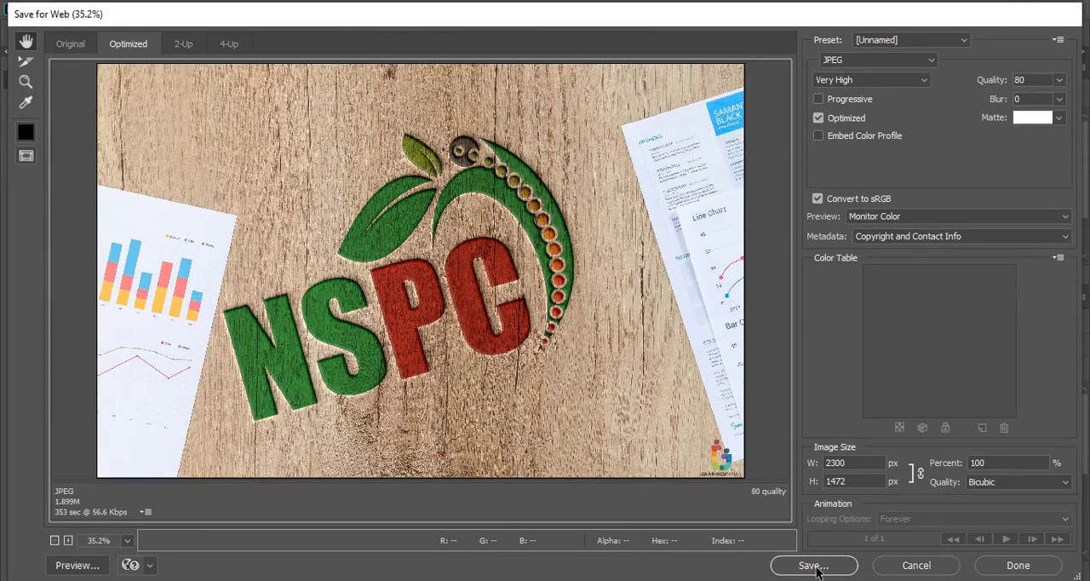
pyautogui.moveTo(480, 223)
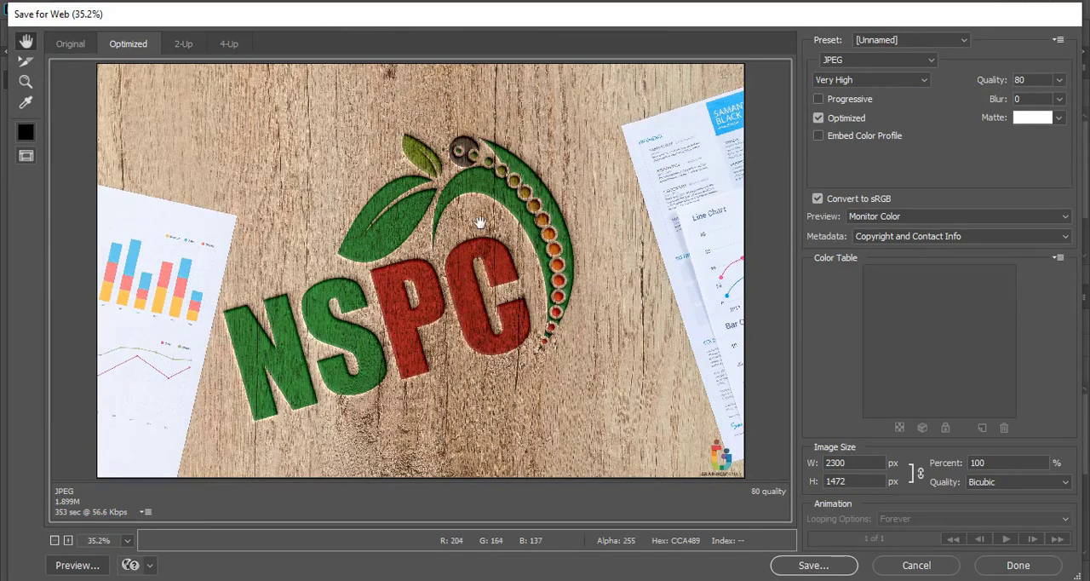
pyautogui.moveTo(408, 288)
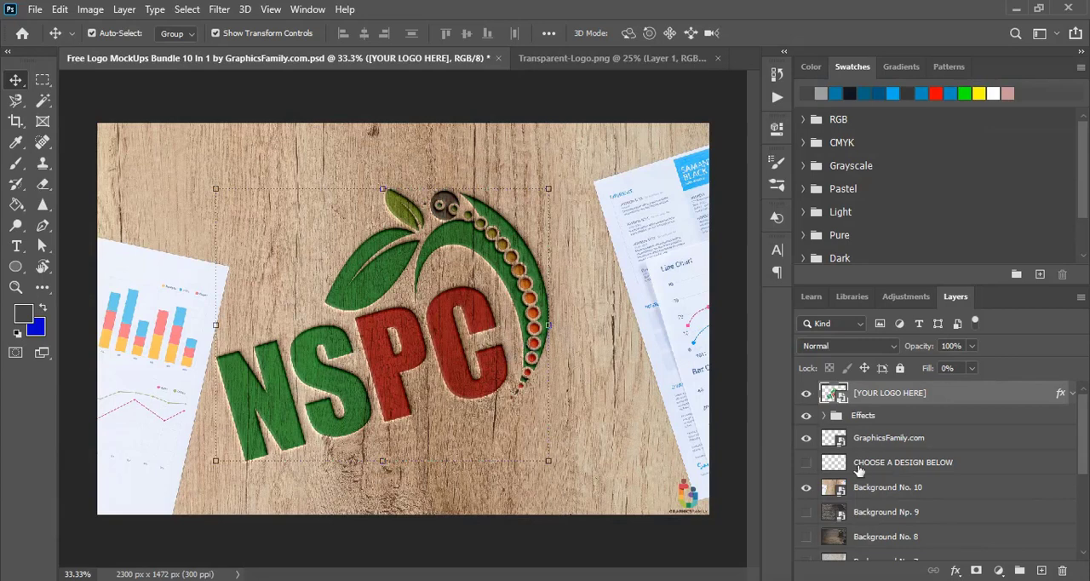
# Step: Hide the wood Background No. 10 layer in the Layers panel
pyautogui.scroll(-3)
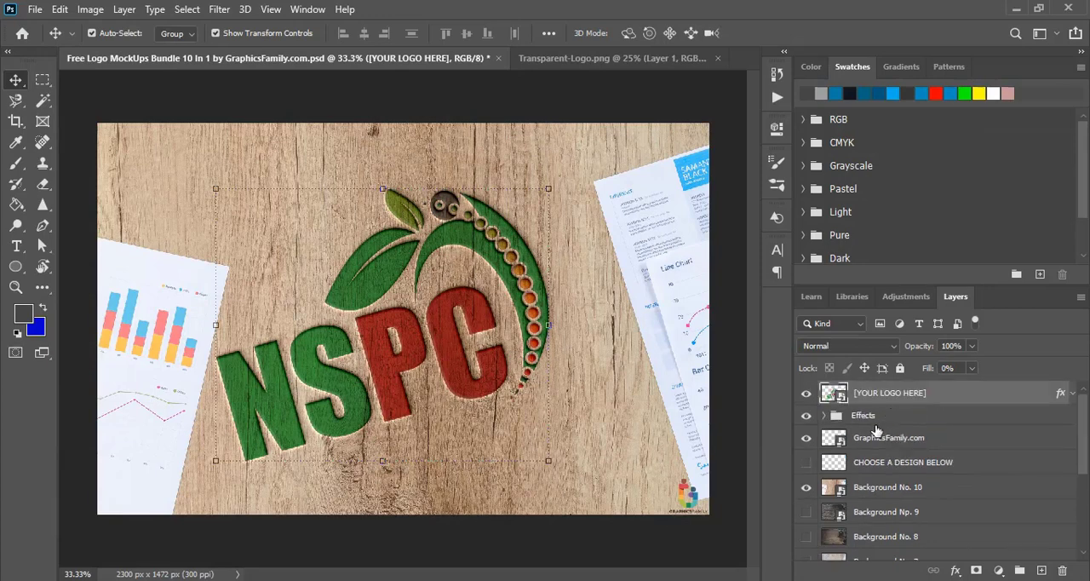
pyautogui.click(805, 487)
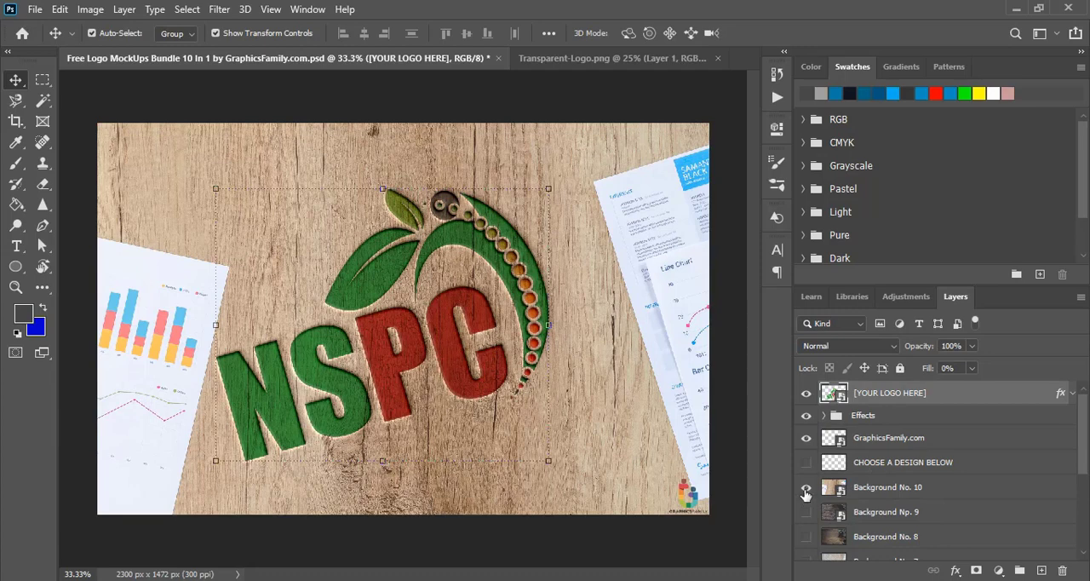
pyautogui.moveTo(805, 487)
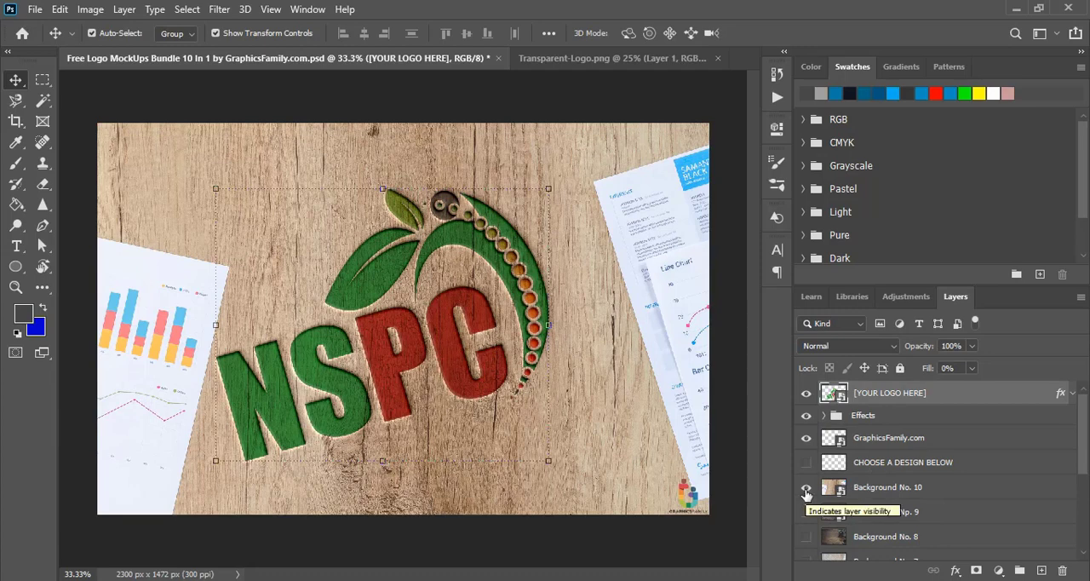
pyautogui.click(806, 487)
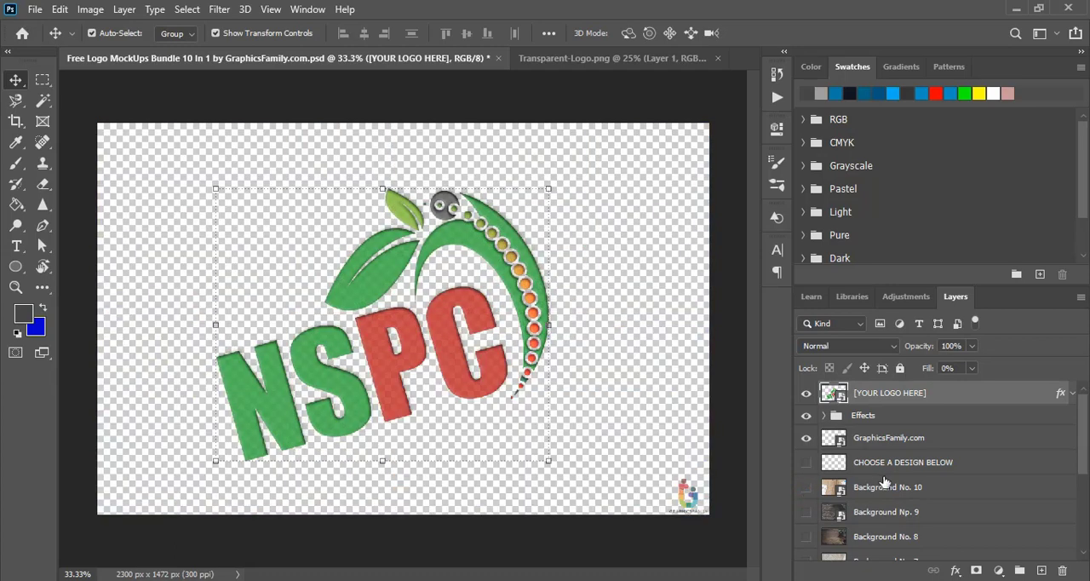
pyautogui.scroll(-3)
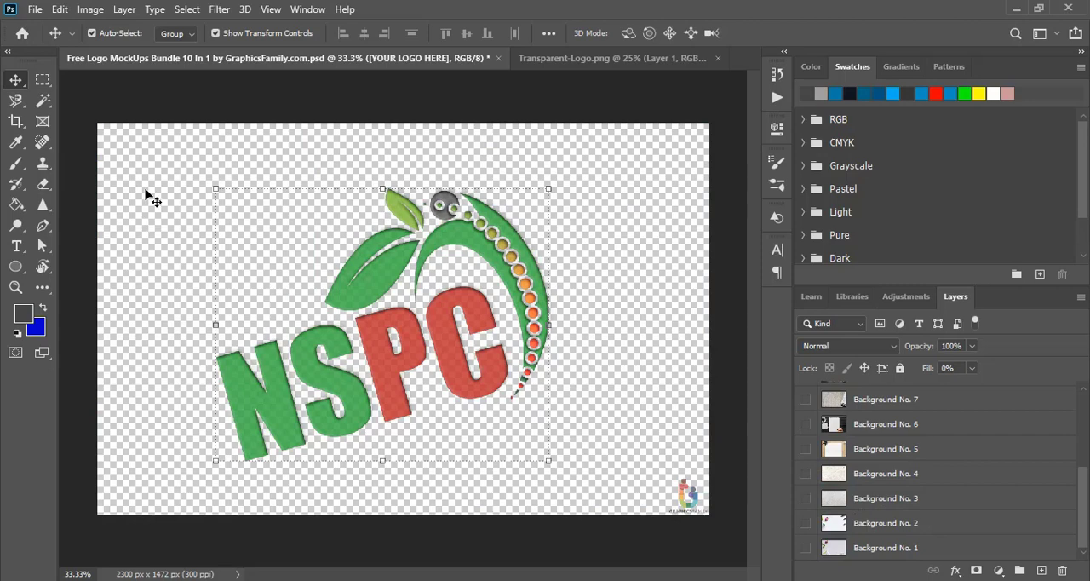
pyautogui.moveTo(639, 263)
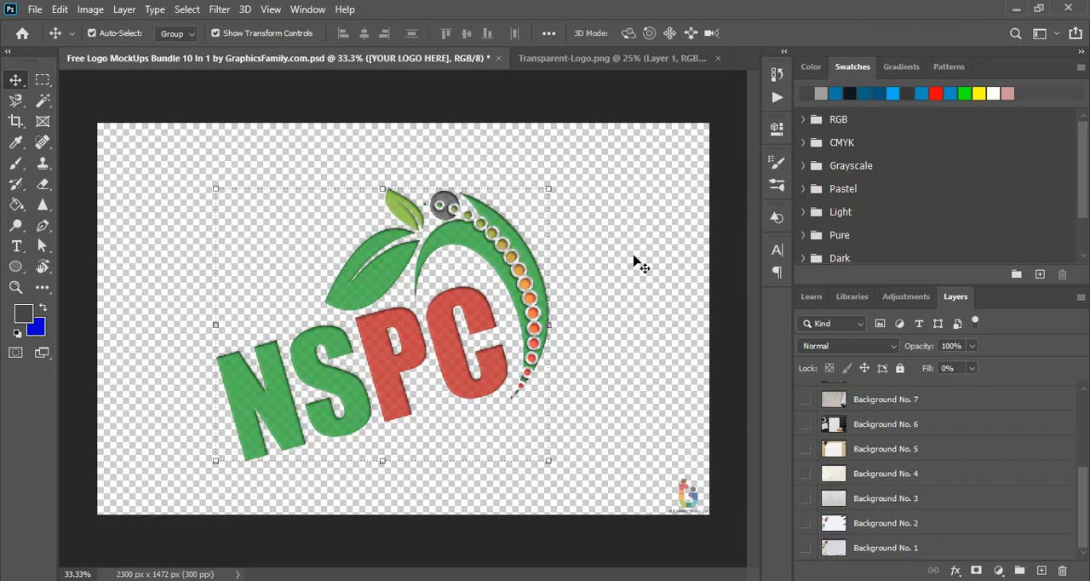
pyautogui.moveTo(879, 574)
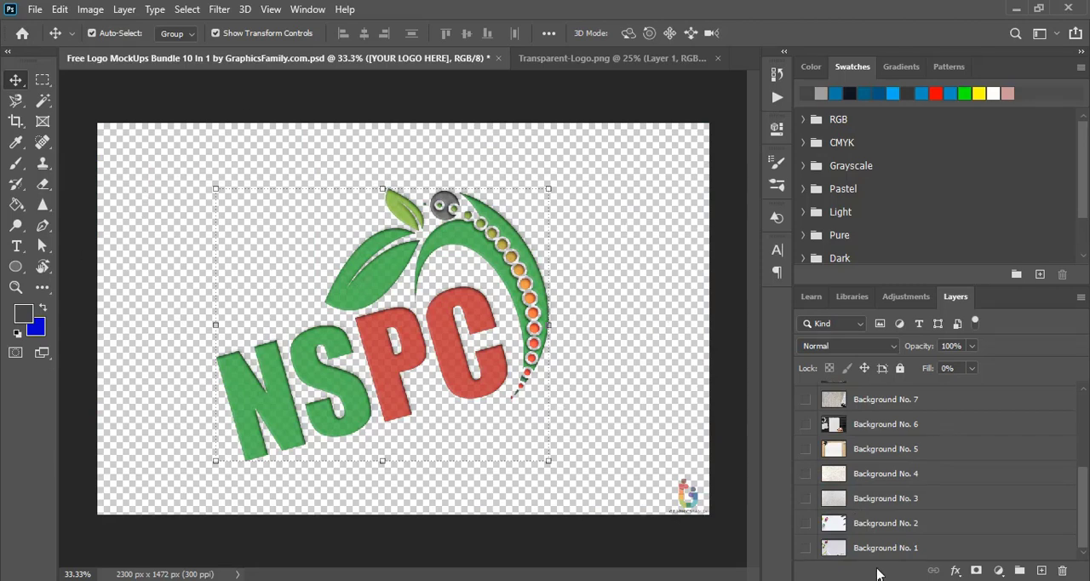
# Step: Preview the embossed logo over Background No. 1, No. 2 and No. 4 (notepad scene)
pyautogui.click(806, 548)
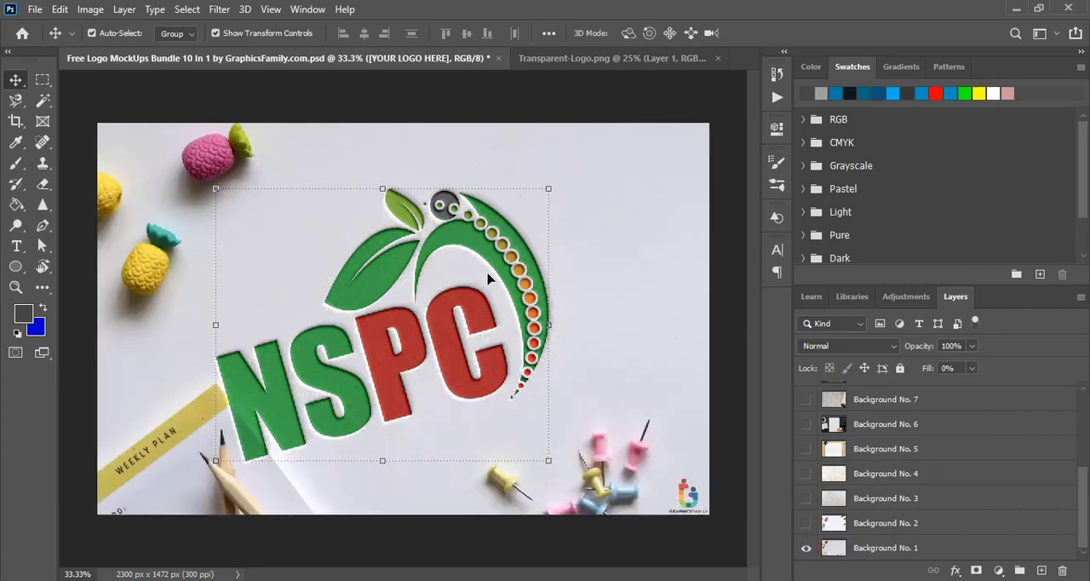
pyautogui.moveTo(417, 355)
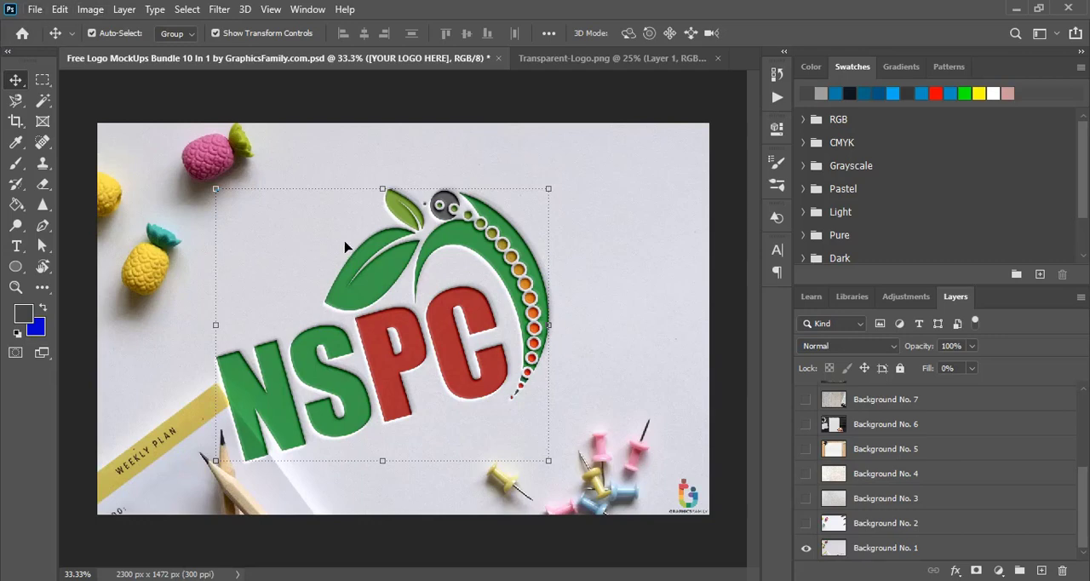
pyautogui.moveTo(830, 567)
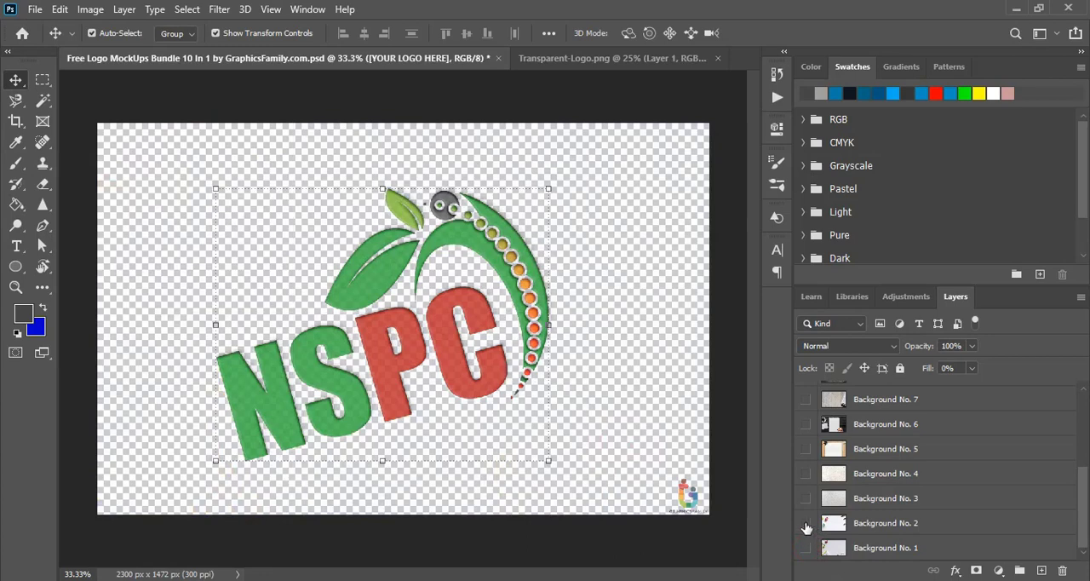
pyautogui.click(806, 523)
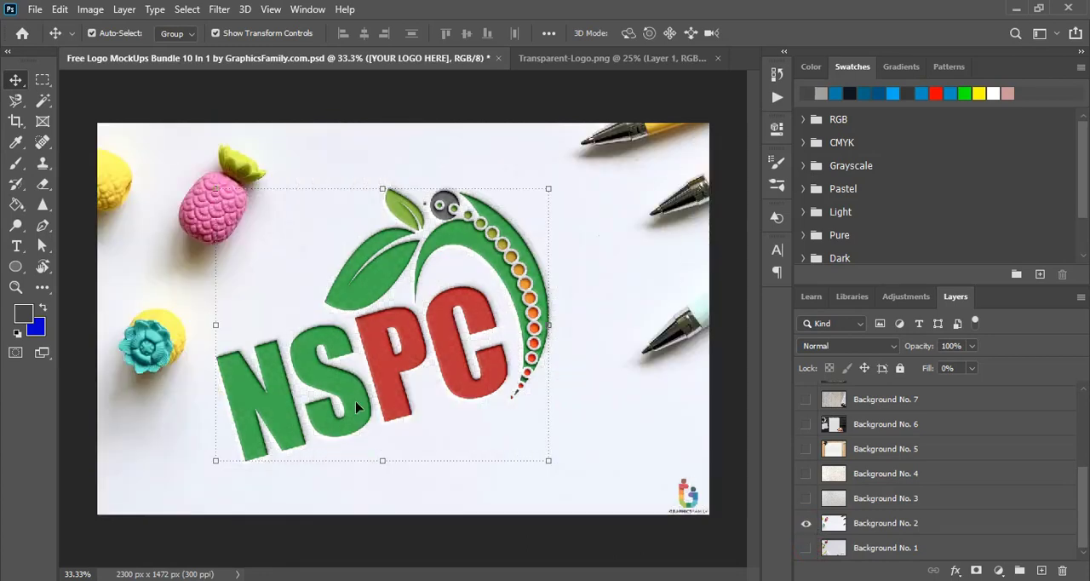
pyautogui.click(806, 523)
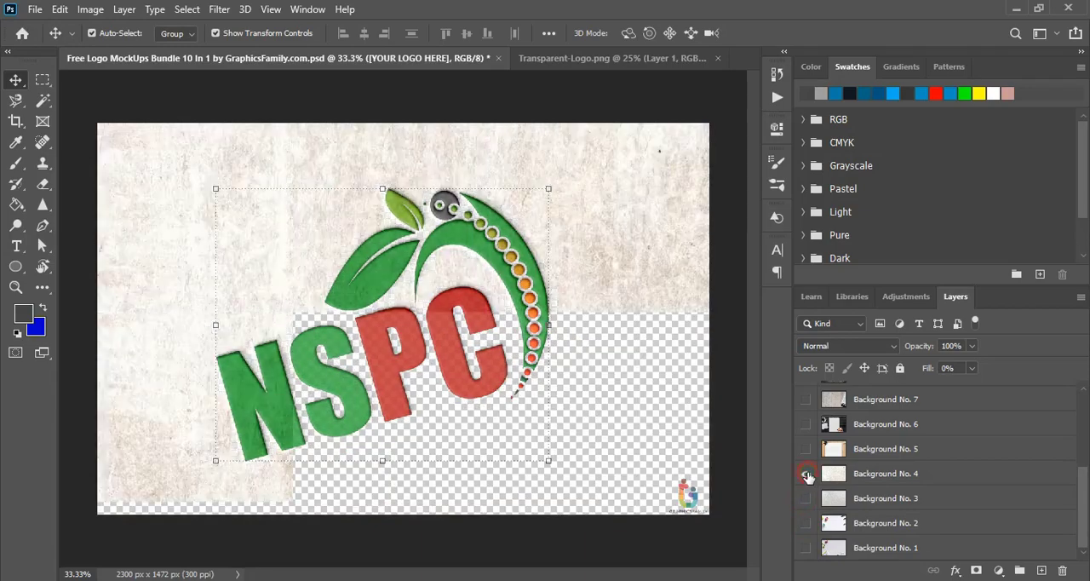
pyautogui.click(807, 451)
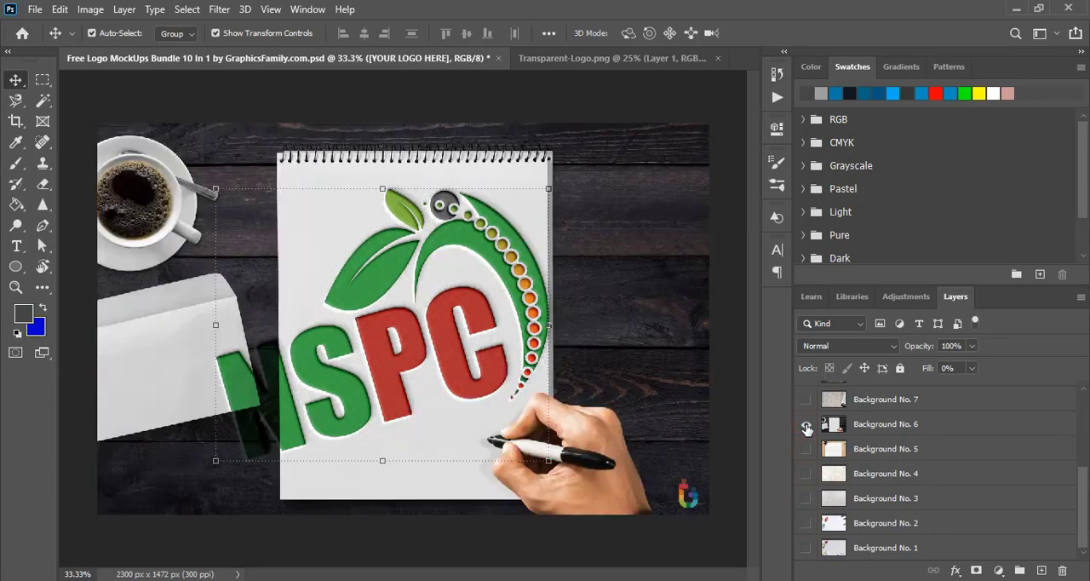
# Step: Show the notepad-and-coffee Background No. 6 behind the NSPC logo
pyautogui.click(806, 423)
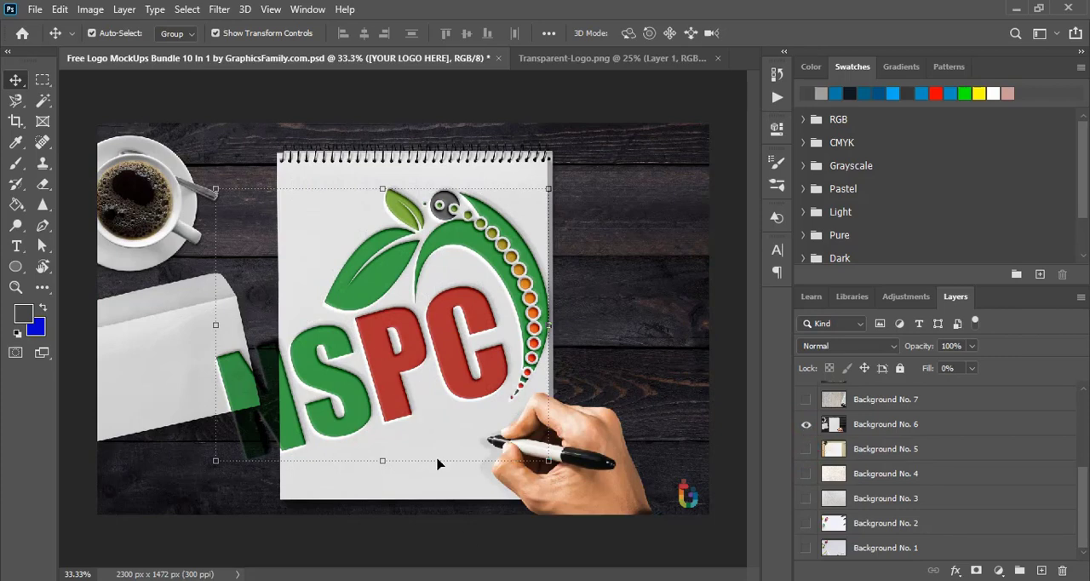
pyautogui.moveTo(341, 460)
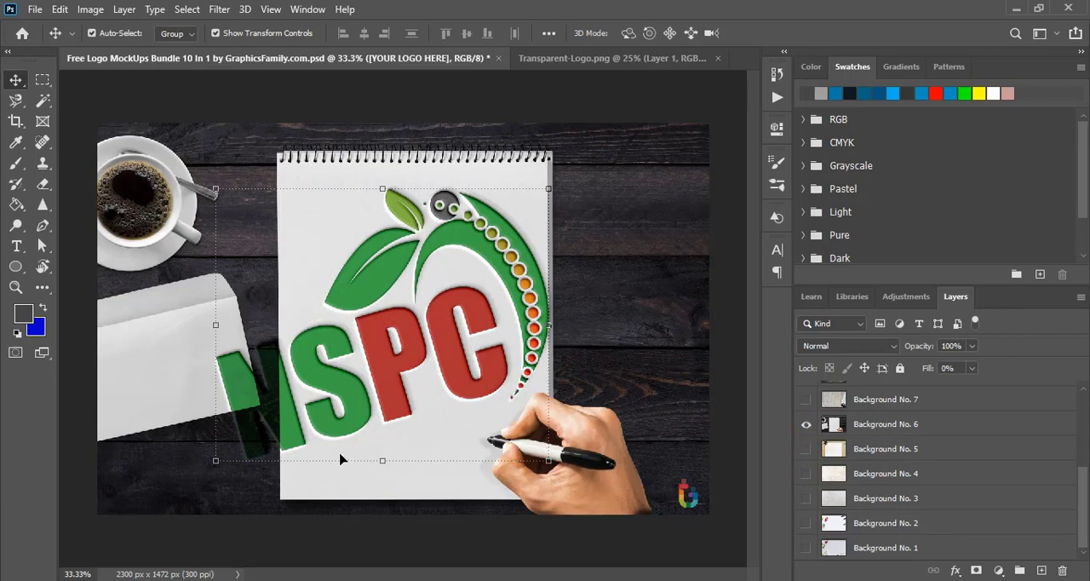
pyautogui.moveTo(290, 405)
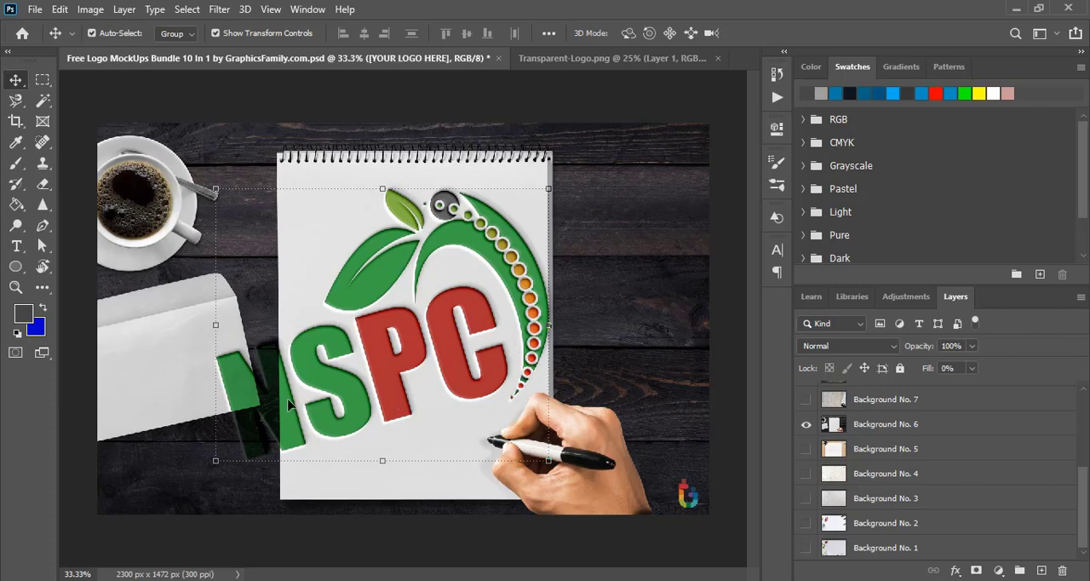
pyautogui.moveTo(400, 280)
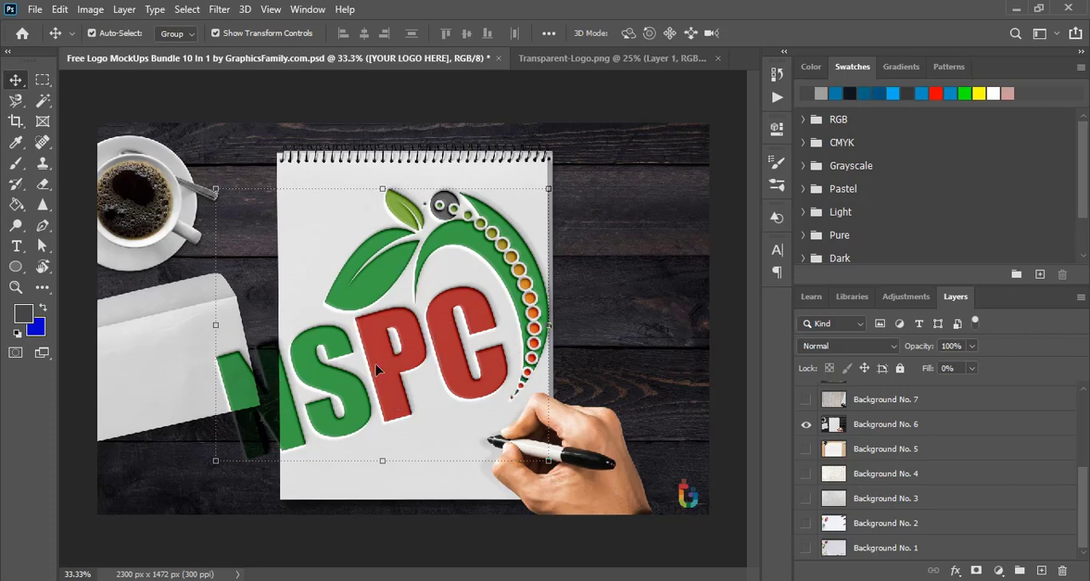
pyautogui.moveTo(818, 413)
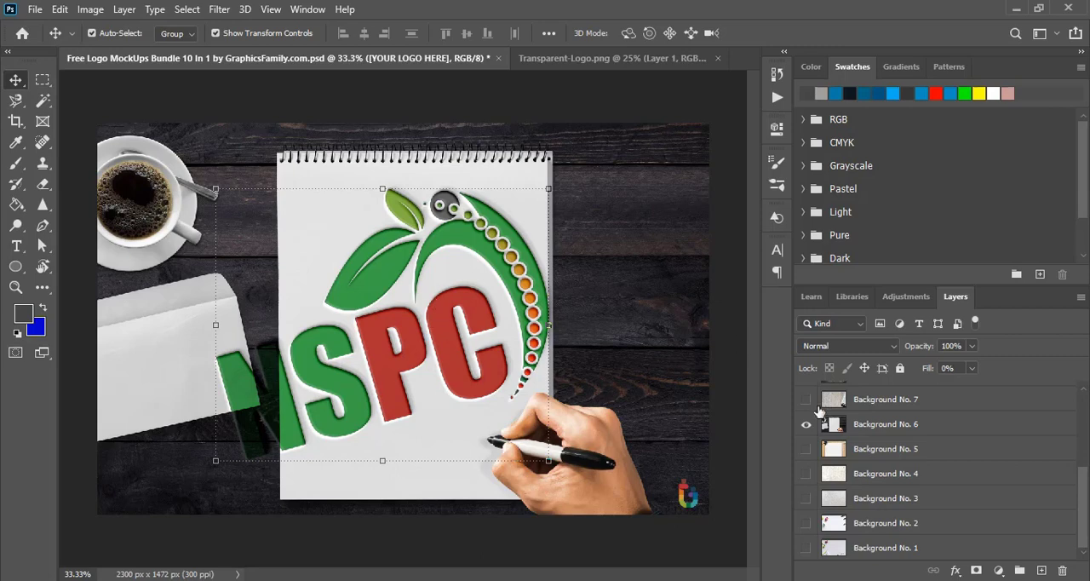
pyautogui.scroll(3)
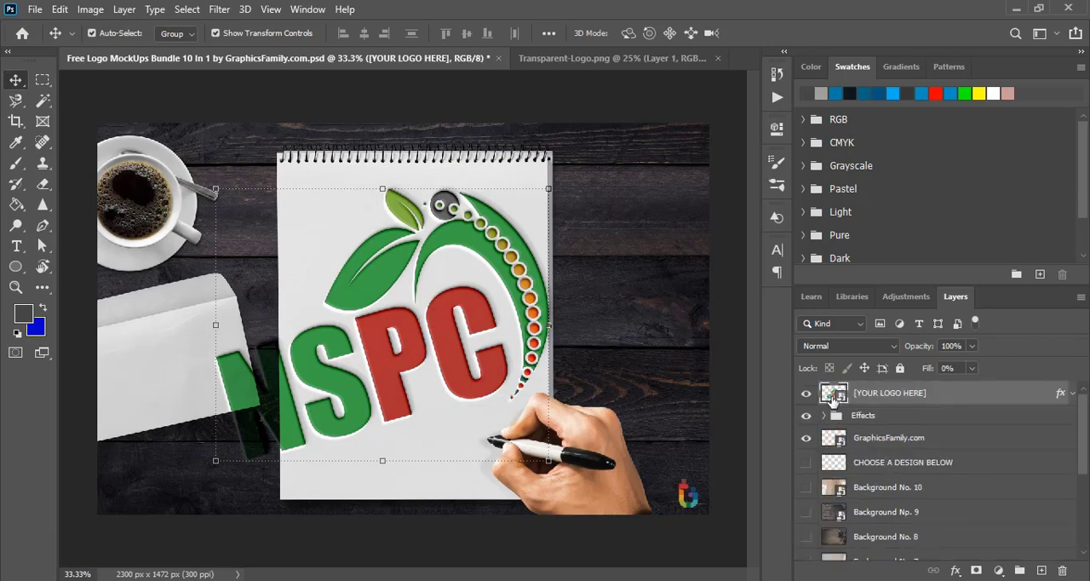
# Step: Shrink the logo inside Layer 61.psb to about 63%, save it and return to the mockup
pyautogui.click(630, 58)
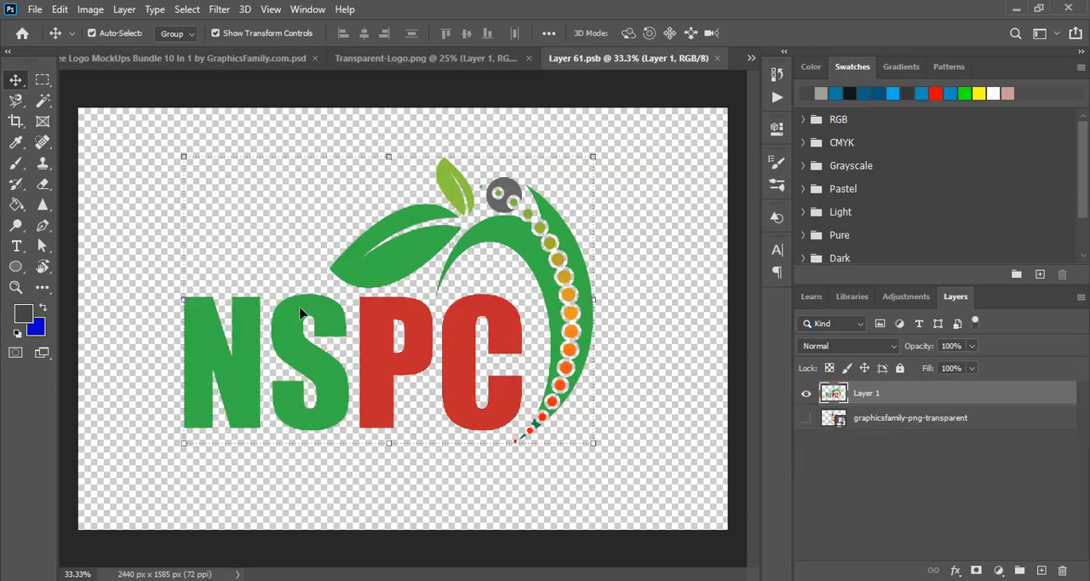
pyautogui.moveTo(185, 301)
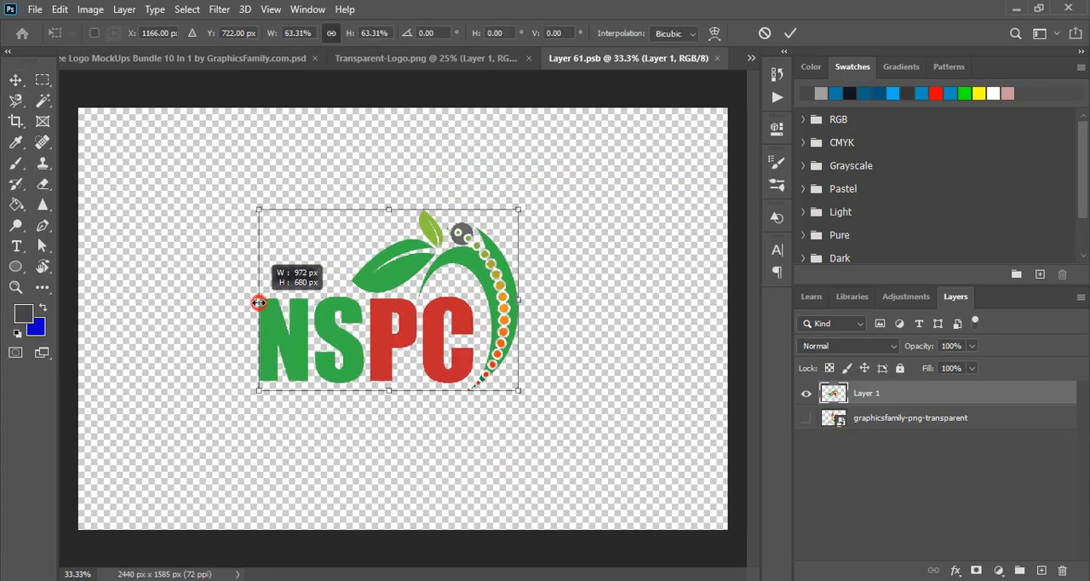
pyautogui.moveTo(258, 304); pyautogui.dragTo(273, 304)
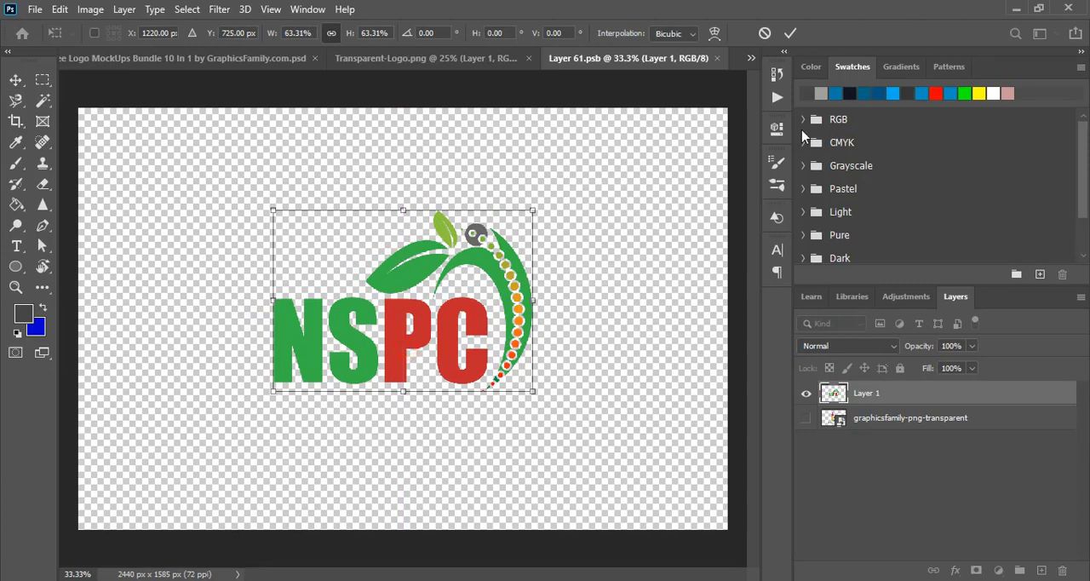
pyautogui.click(790, 33)
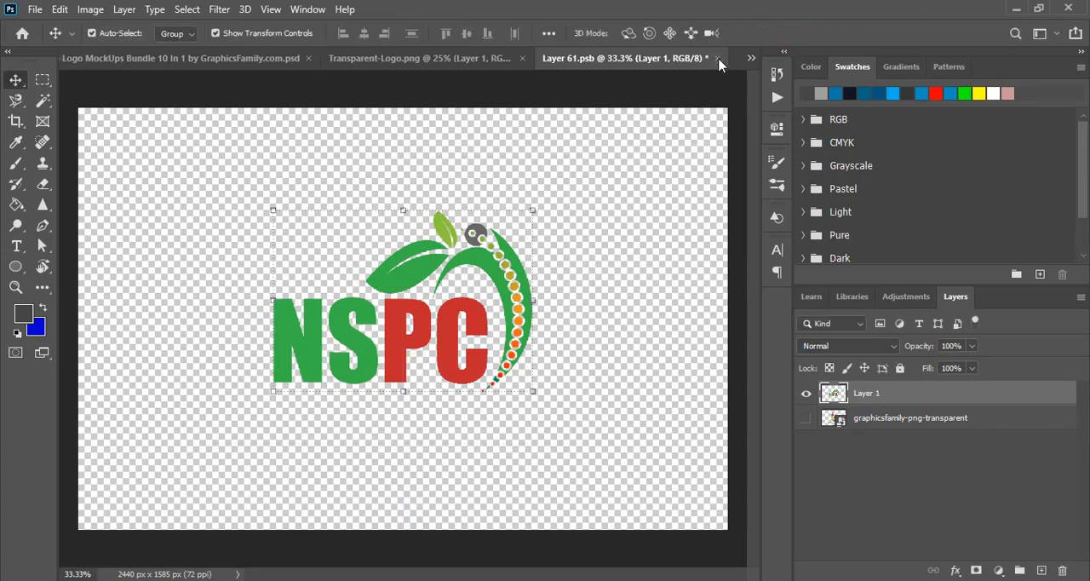
pyautogui.click(716, 58)
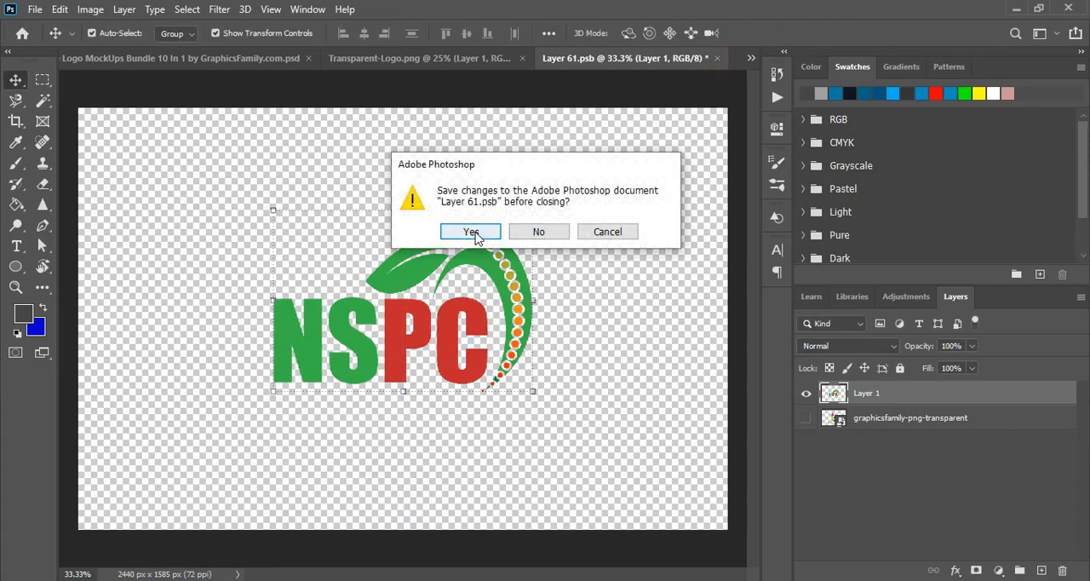
pyautogui.click(470, 231)
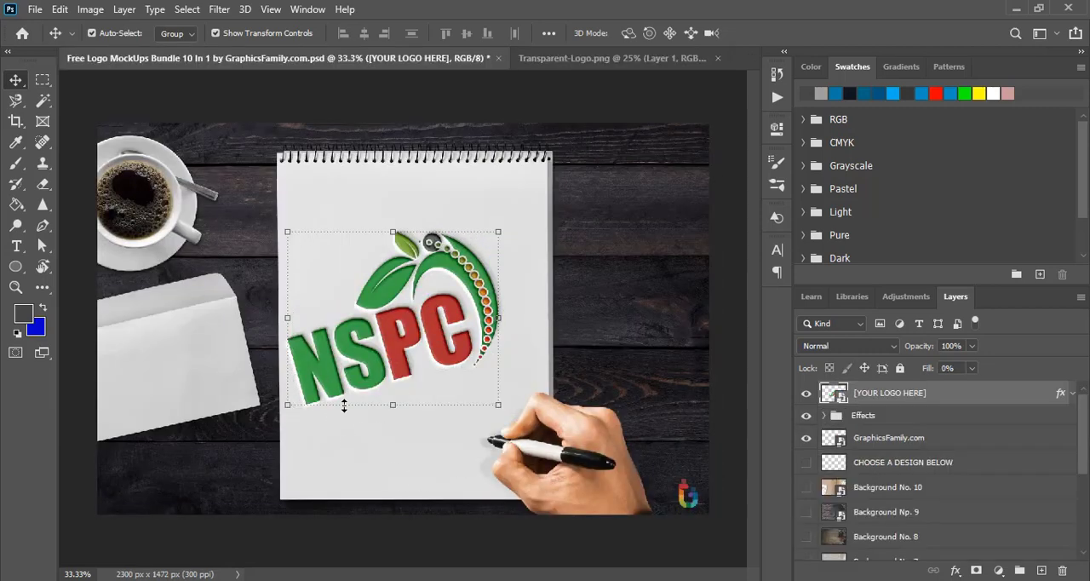
pyautogui.moveTo(637, 515)
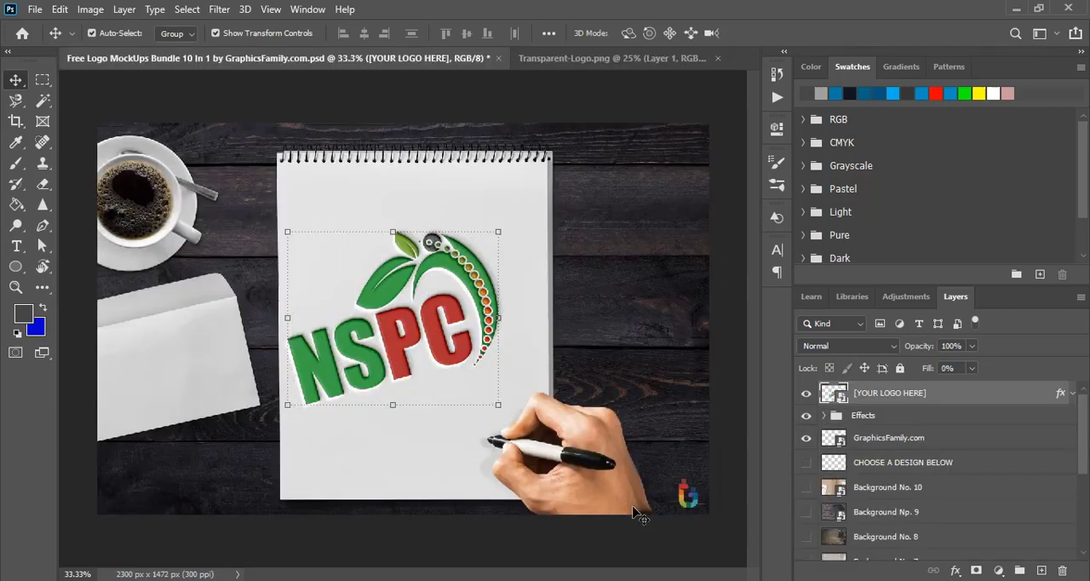
pyautogui.moveTo(635, 262)
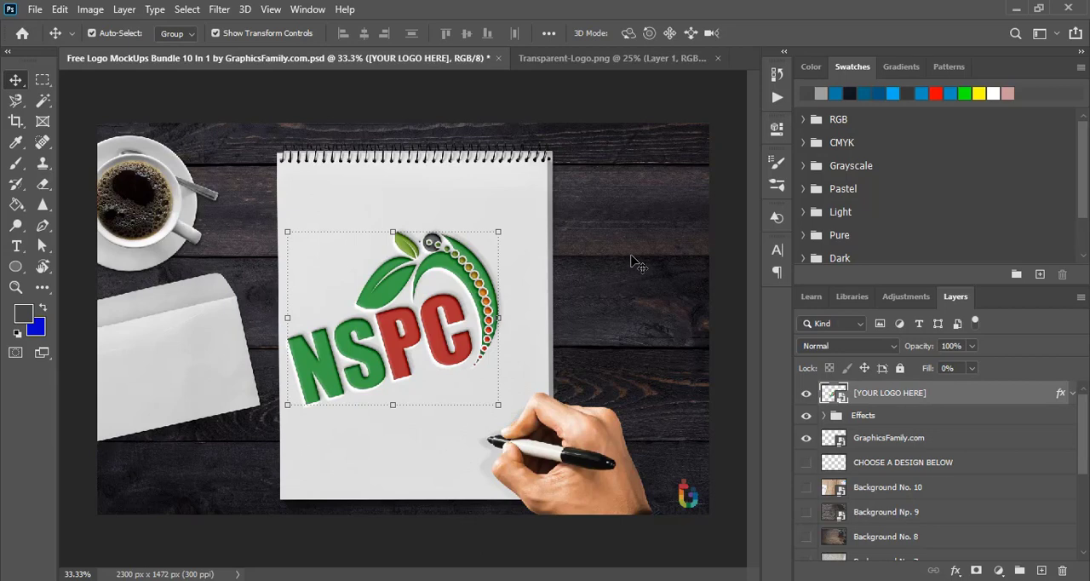